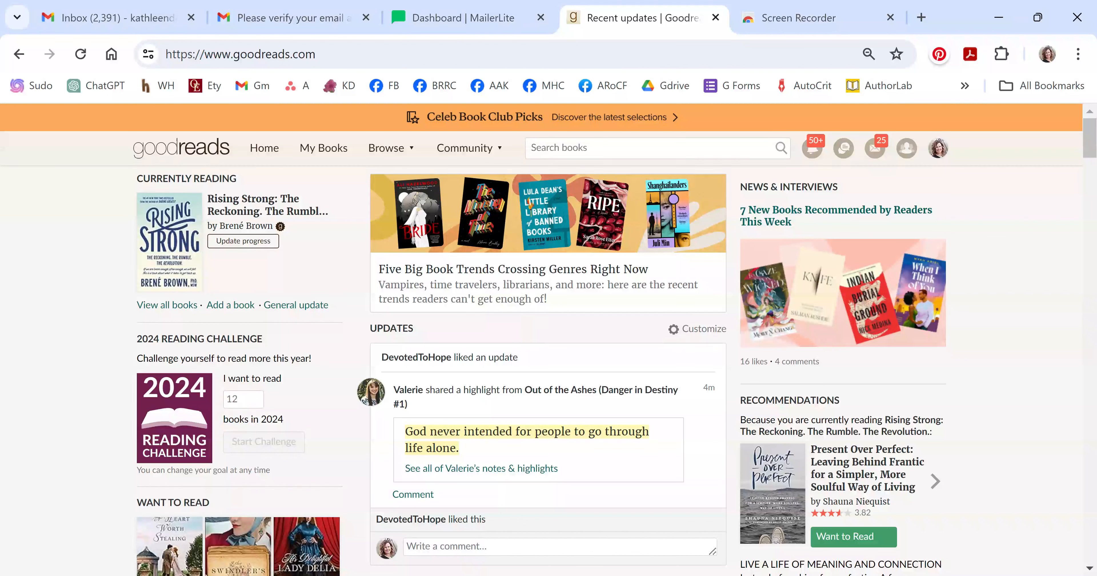
mouse_move(408, 179)
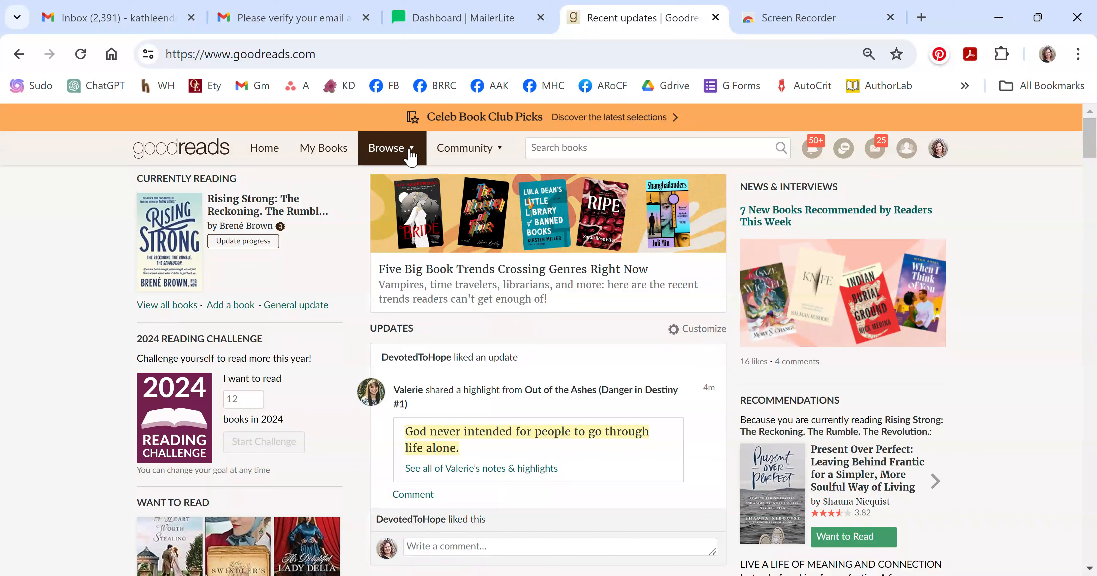
Show the Browse dropdown from the Goodreads home feed.
click(386, 148)
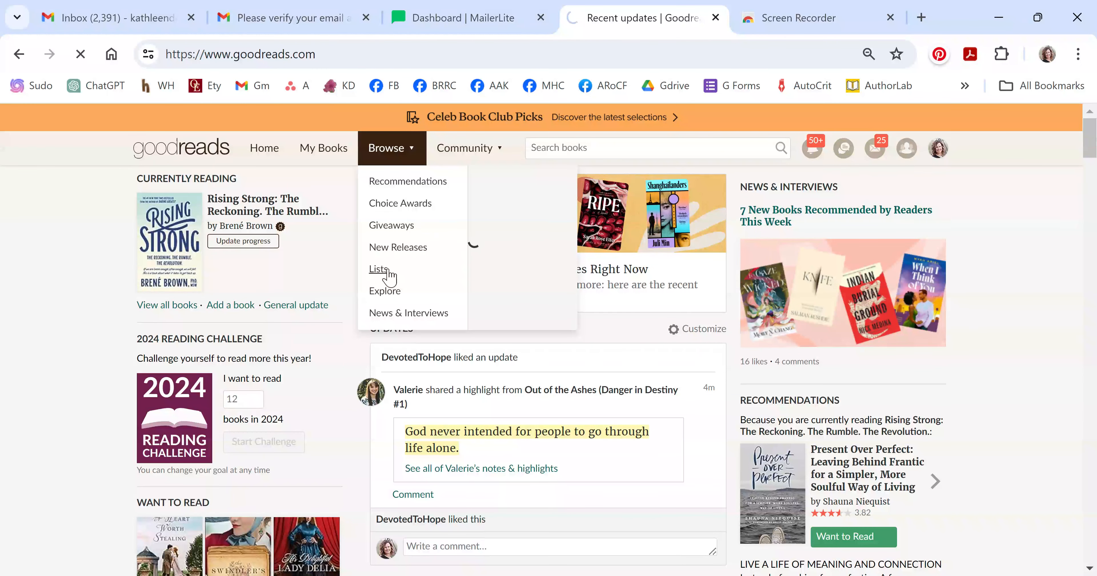
Go to the Listopia page and look through featured and recently active lists.
click(379, 269)
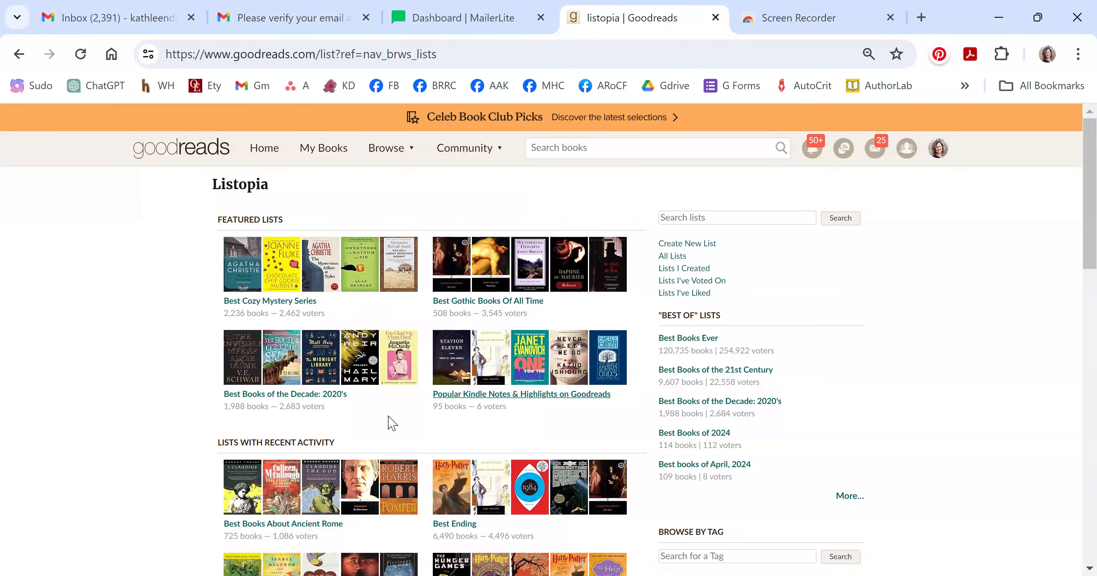
mouse_move(1059, 285)
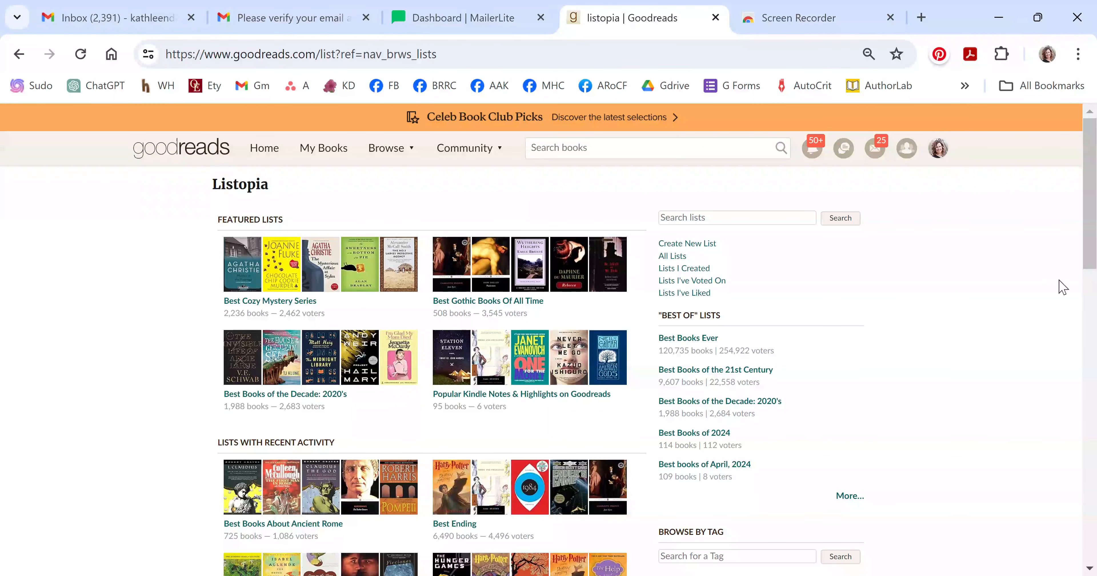
scroll(down, 3)
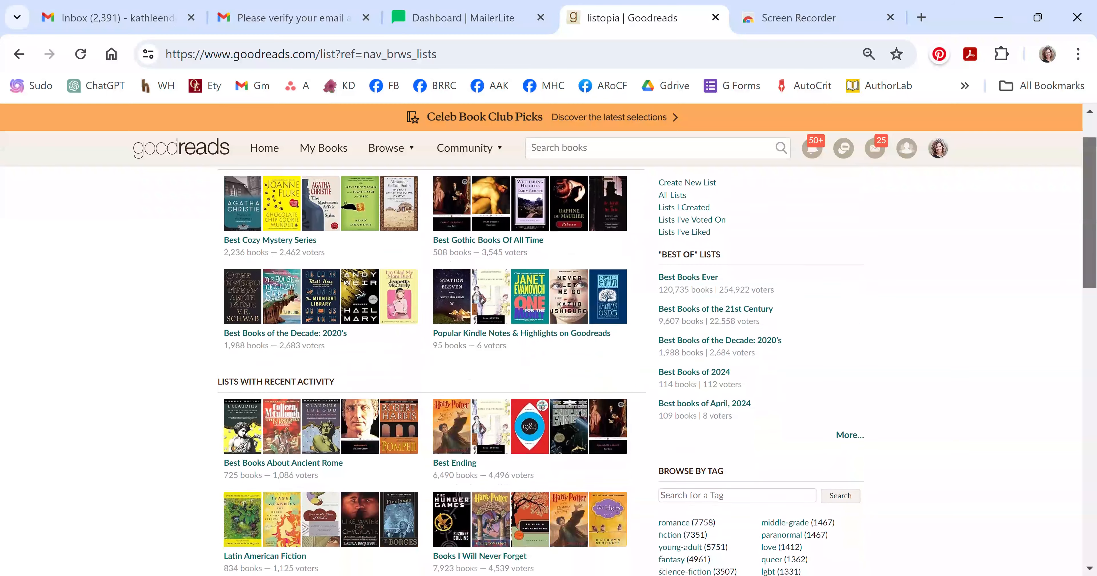
scroll(down, 3)
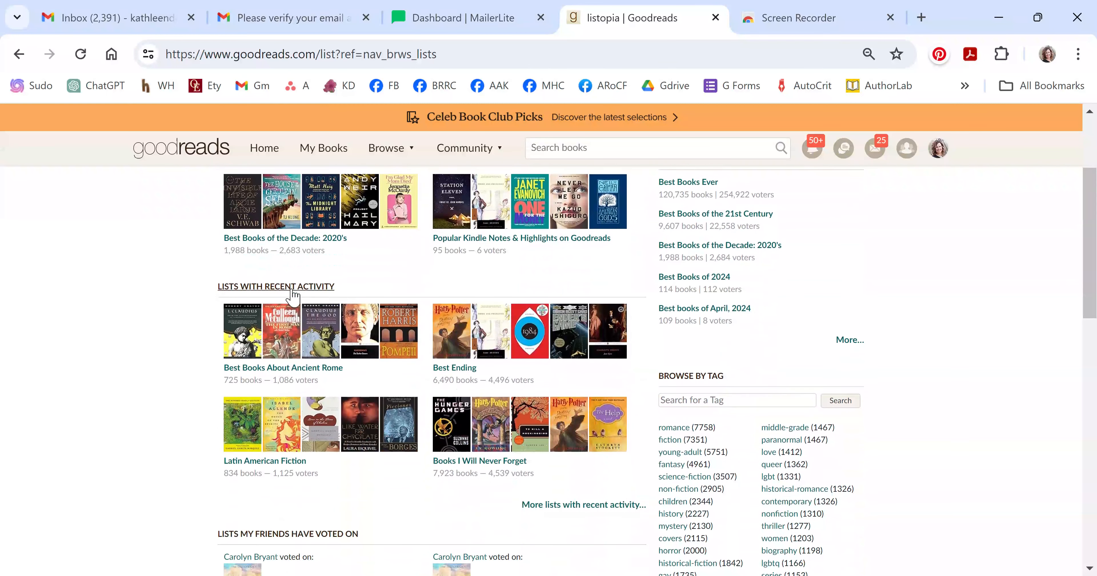
scroll(down, 3)
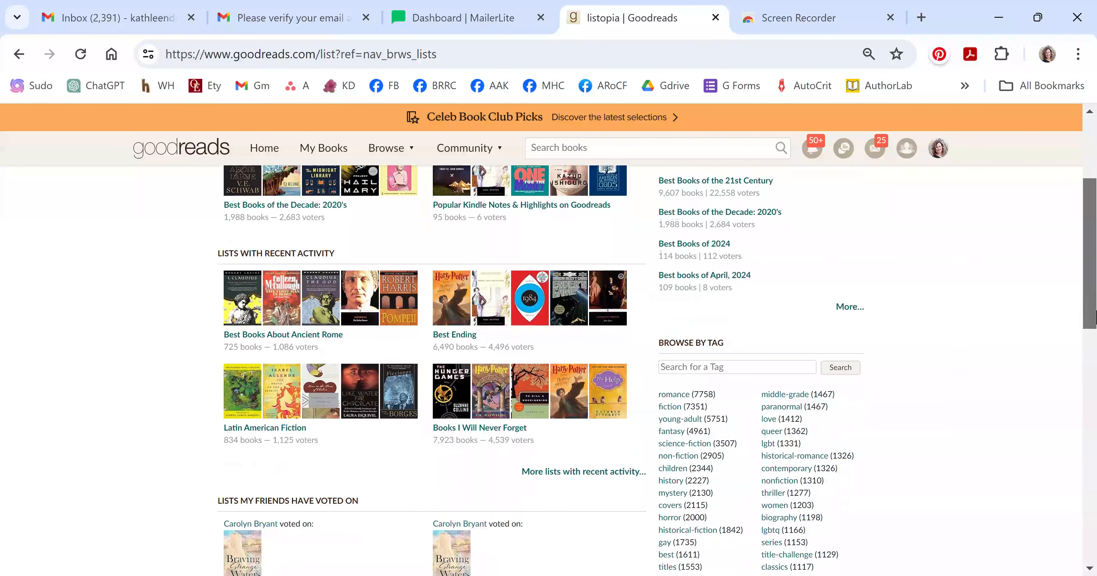
scroll(up, 3)
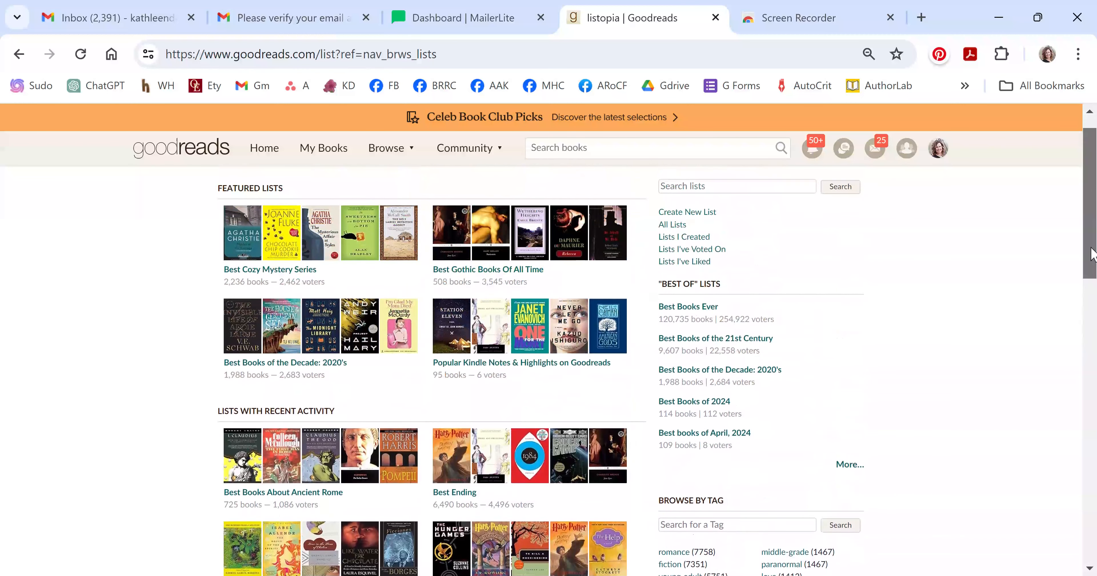
scroll(down, 3)
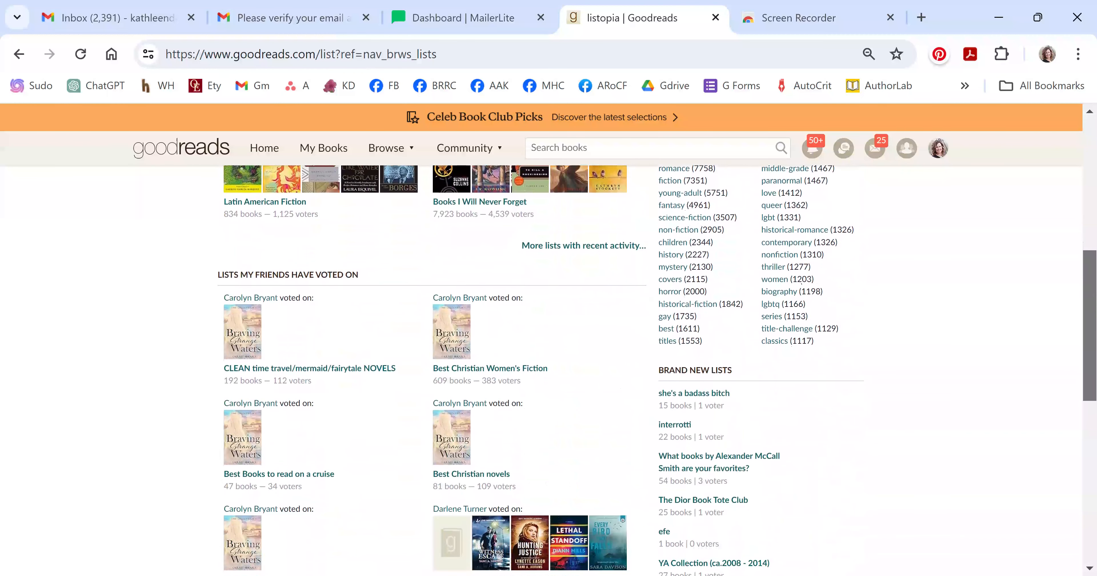
scroll(down, 3)
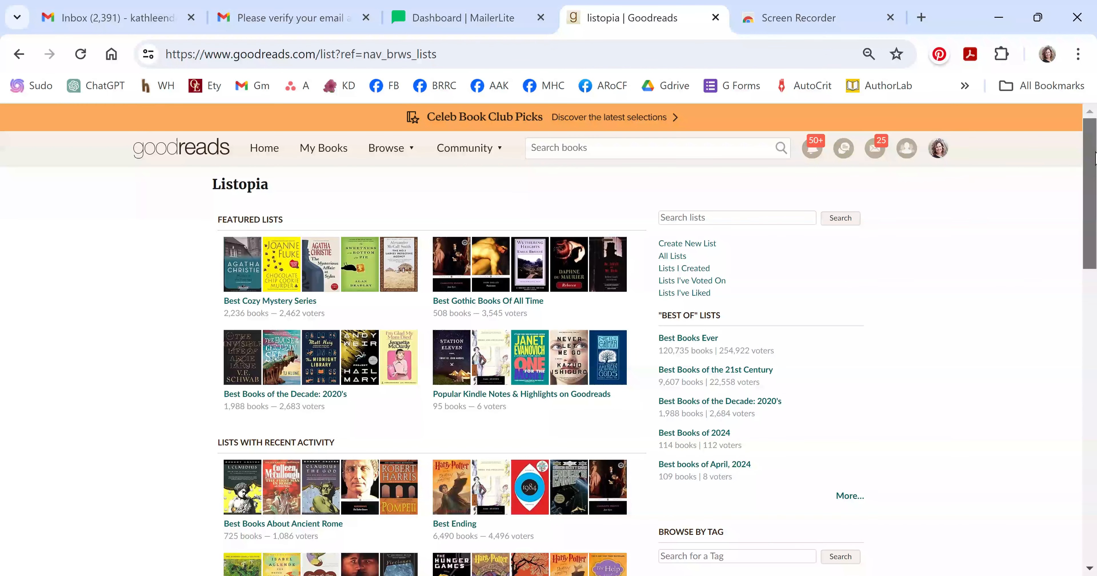
Search lists for 'christian historical romance' and browse the ~136 matching lists.
click(737, 217)
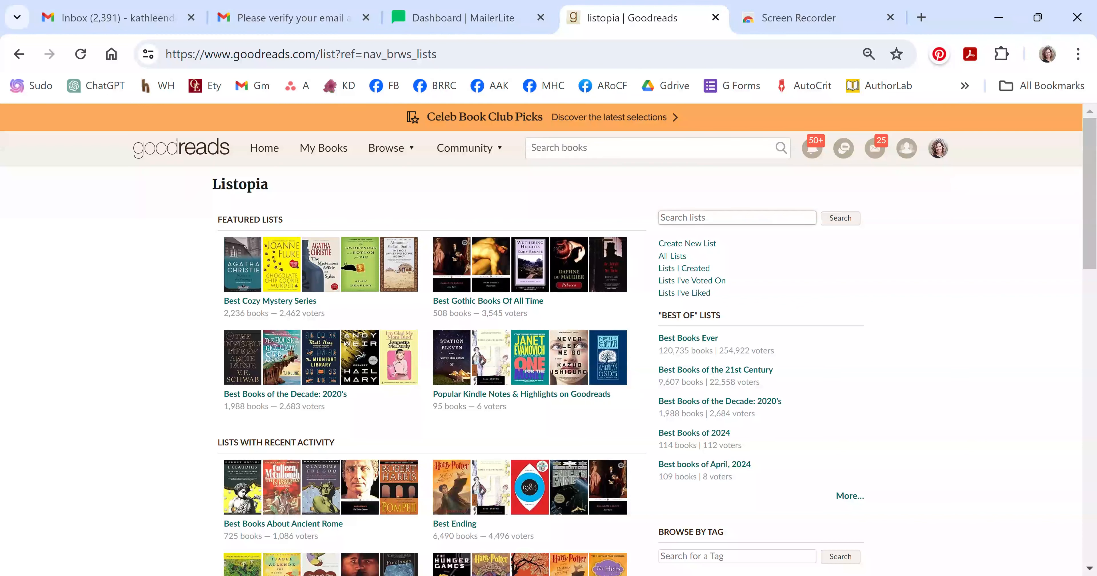
text(christian historical romance)
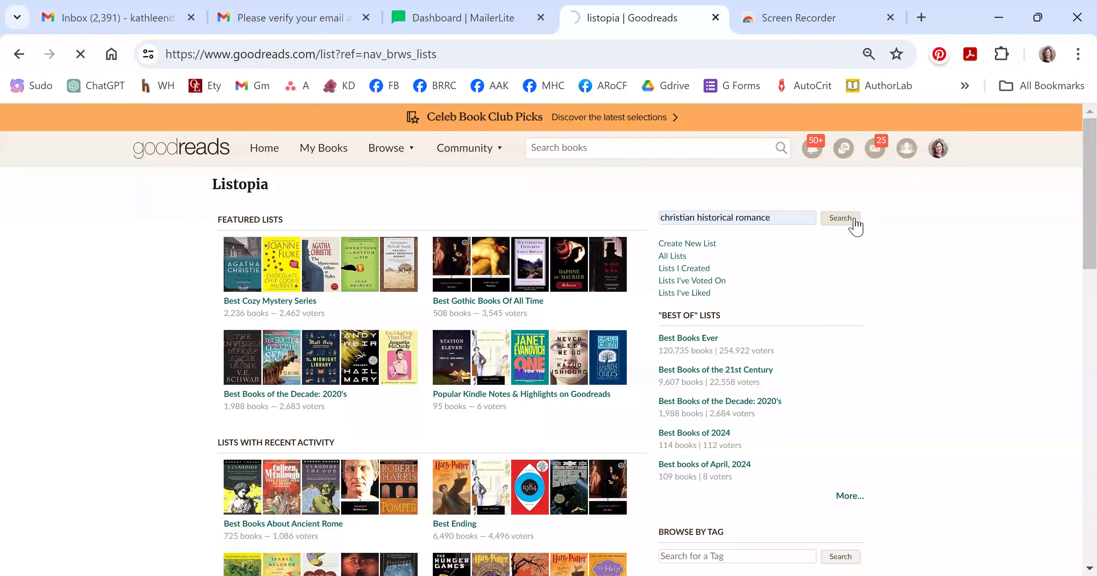
click(840, 219)
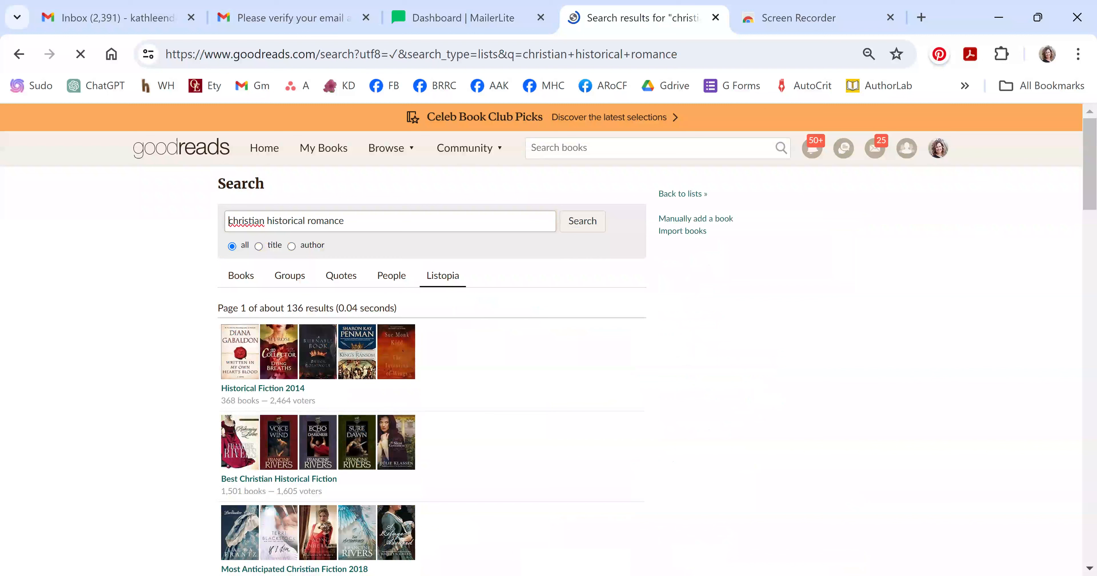
mouse_move(495, 349)
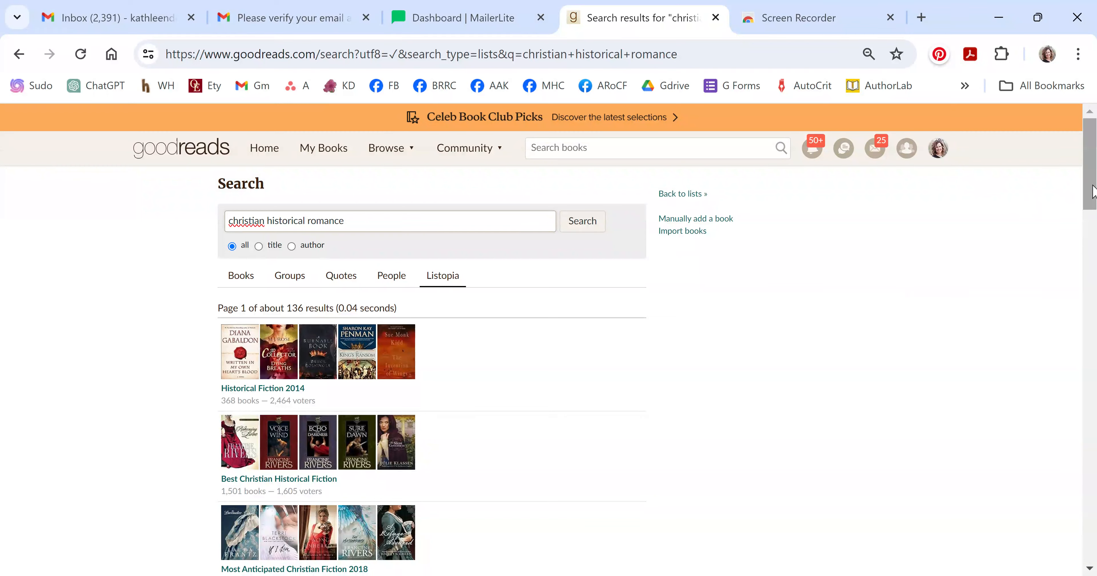
scroll(down, 3)
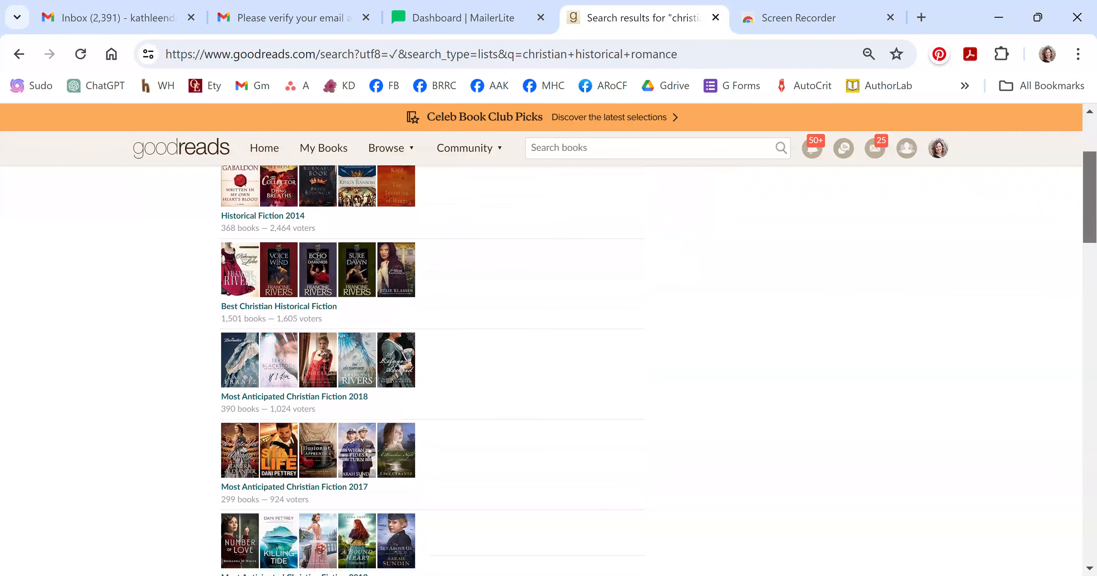
scroll(down, 3)
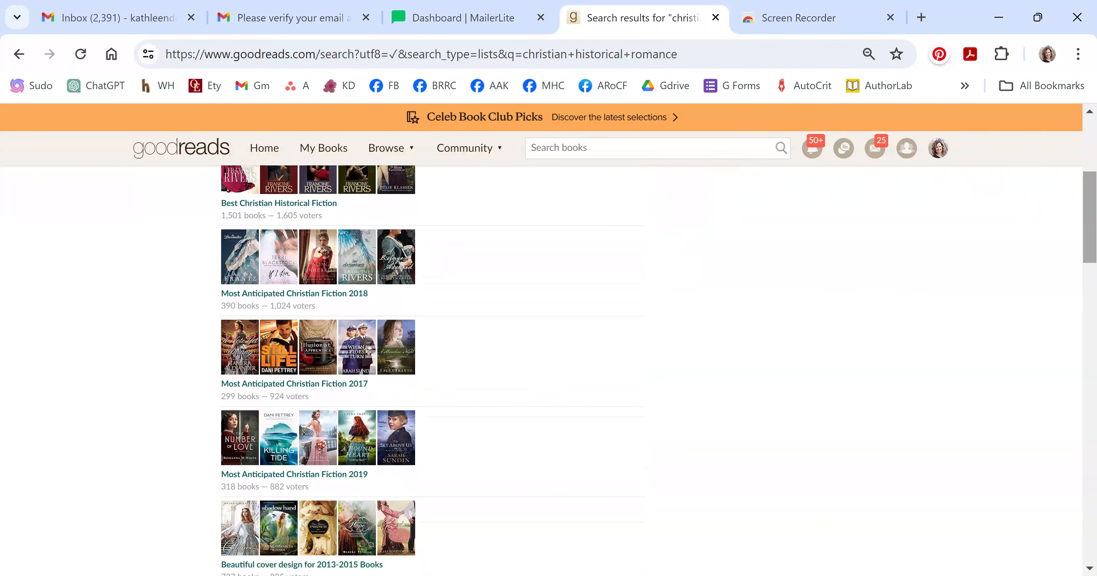
mouse_move(460, 335)
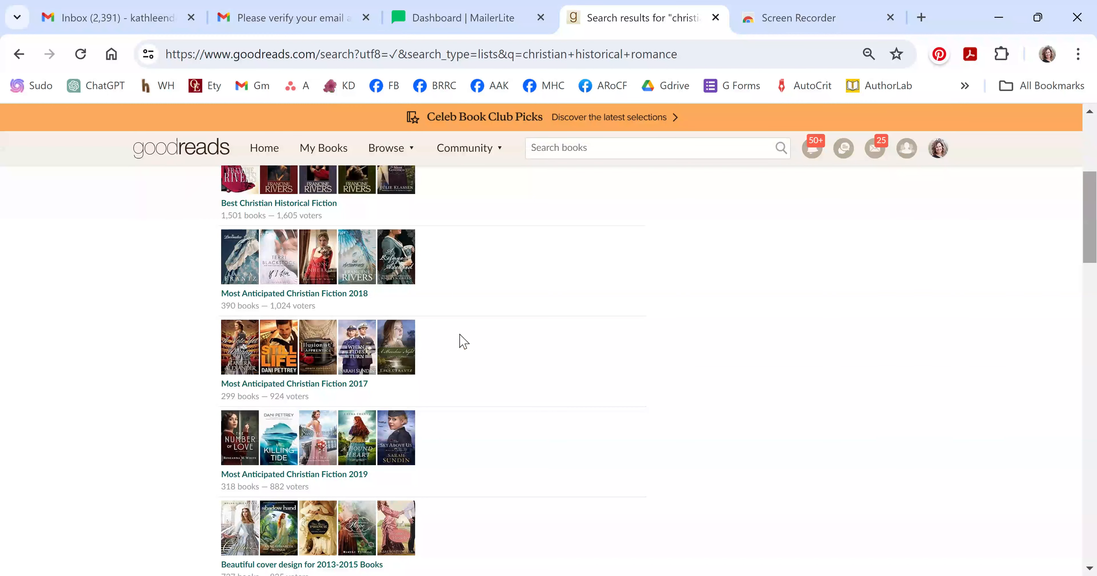
mouse_move(673, 431)
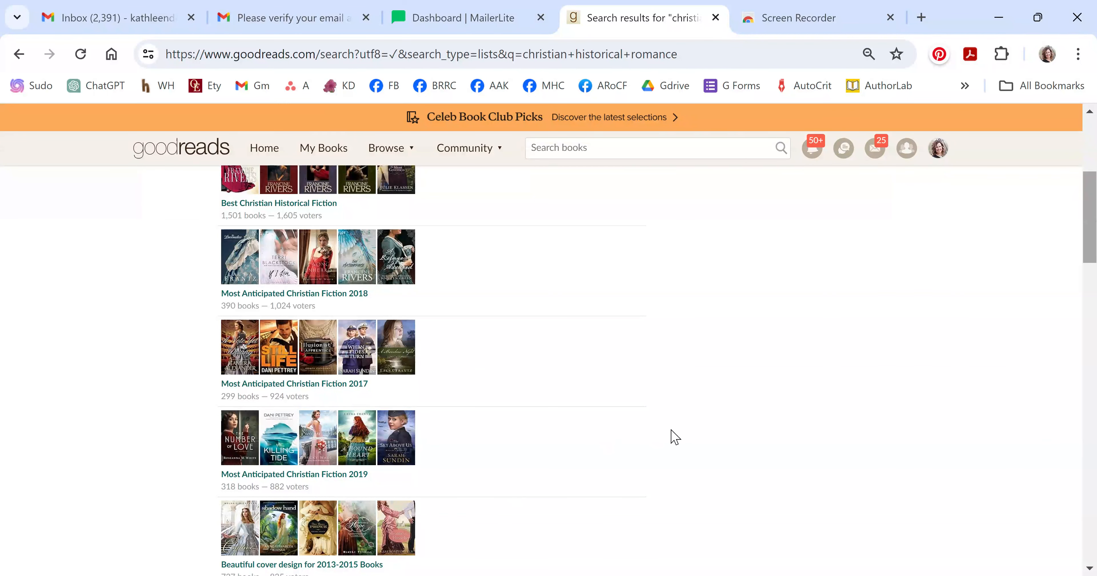
Append '2024' to the list search so Most Anticipated Christian Fiction 2024 leads the results.
scroll(up, 3)
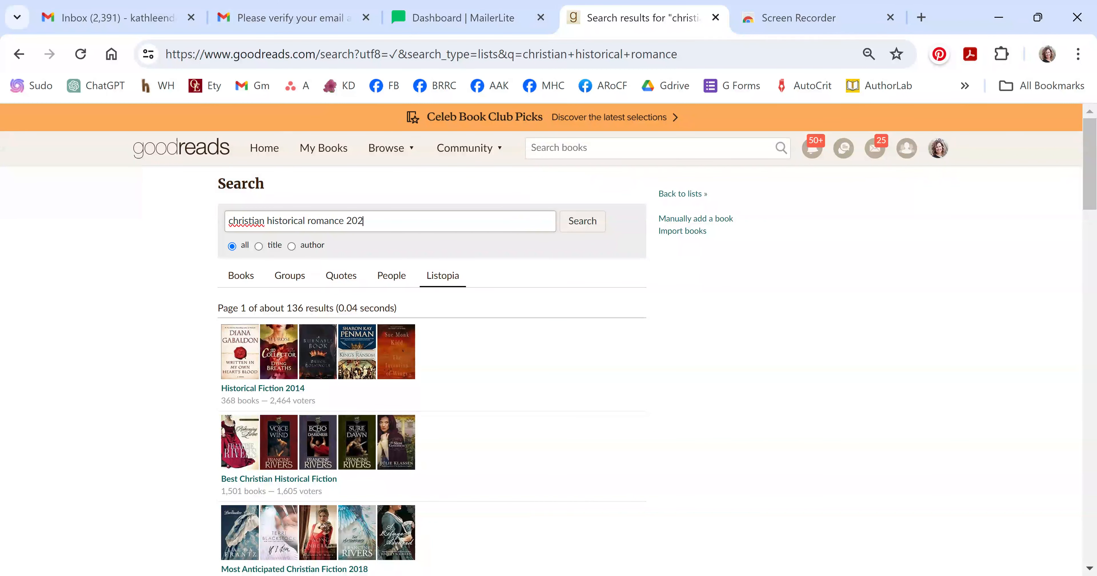
text(4)
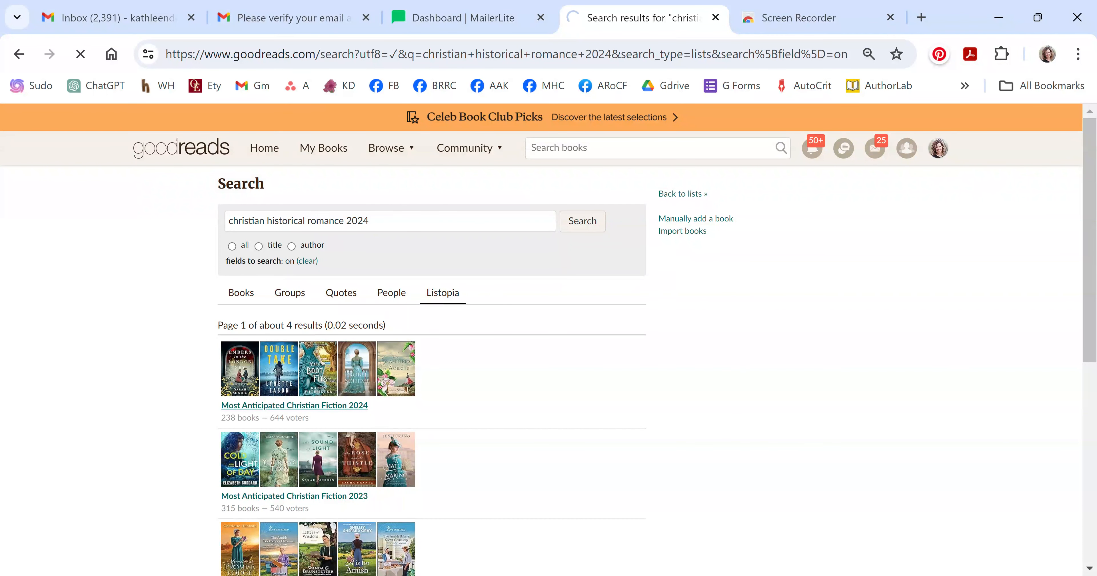
click(294, 406)
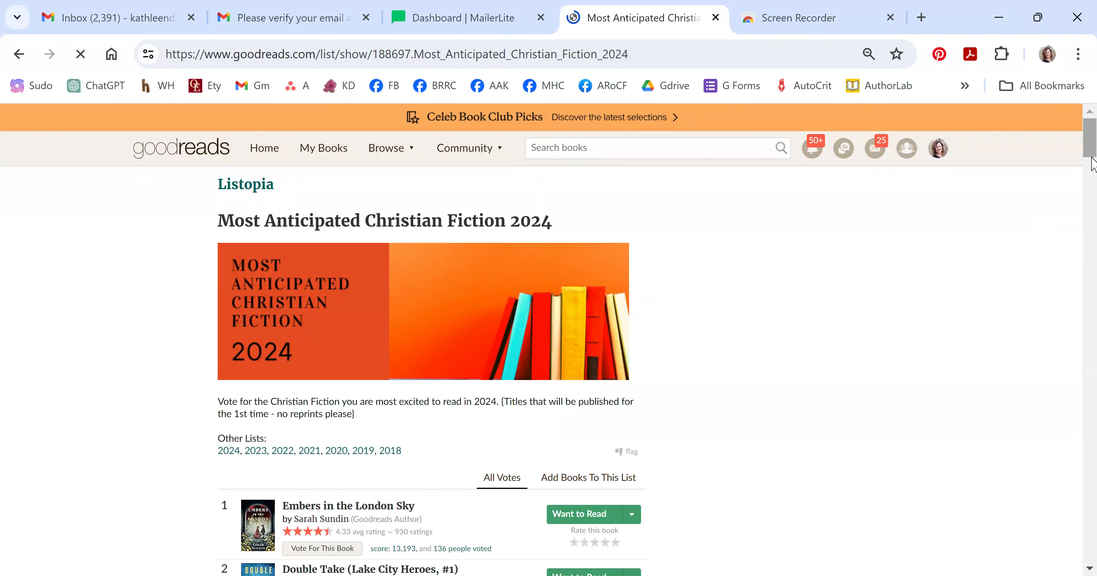
scroll(down, 3)
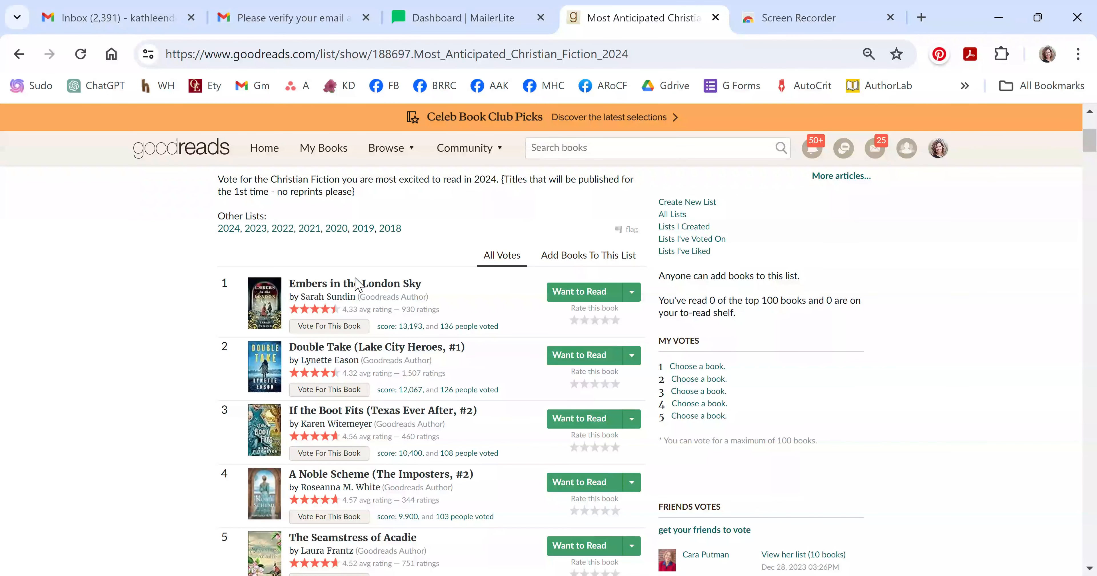
mouse_move(297, 287)
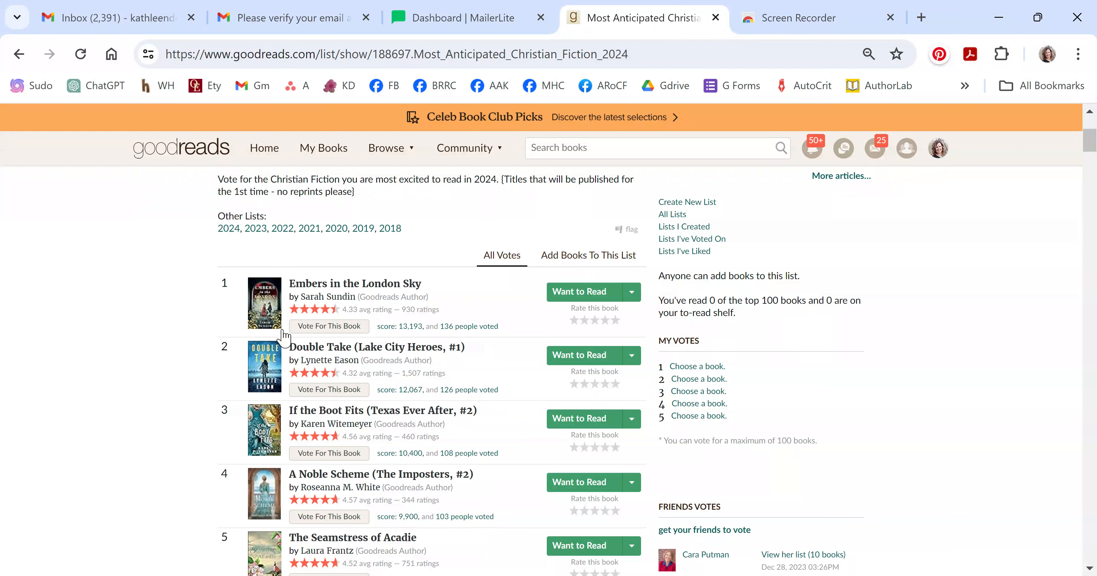
mouse_move(290, 490)
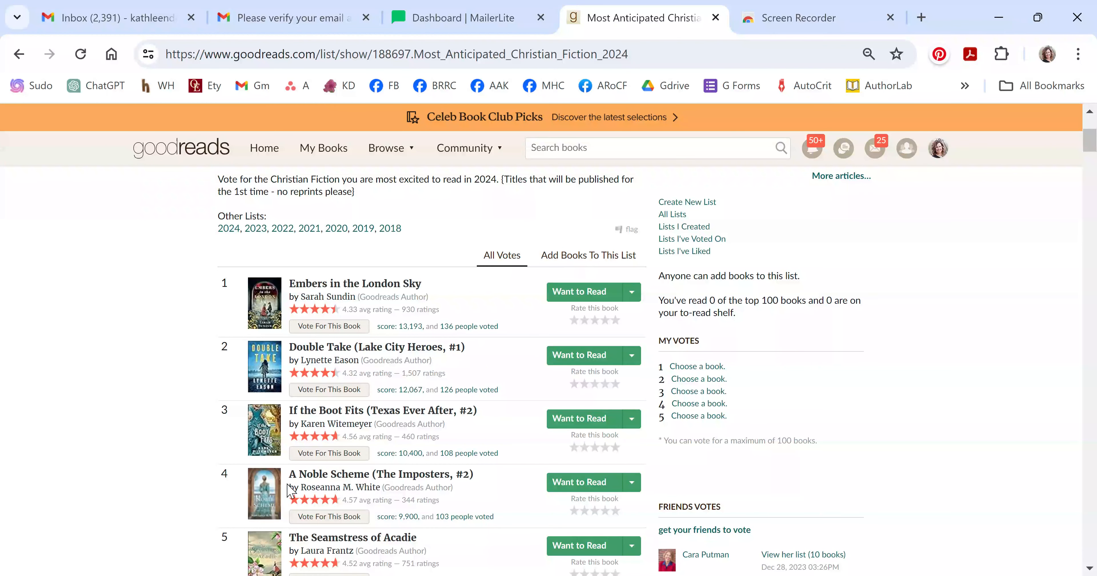
mouse_move(330, 281)
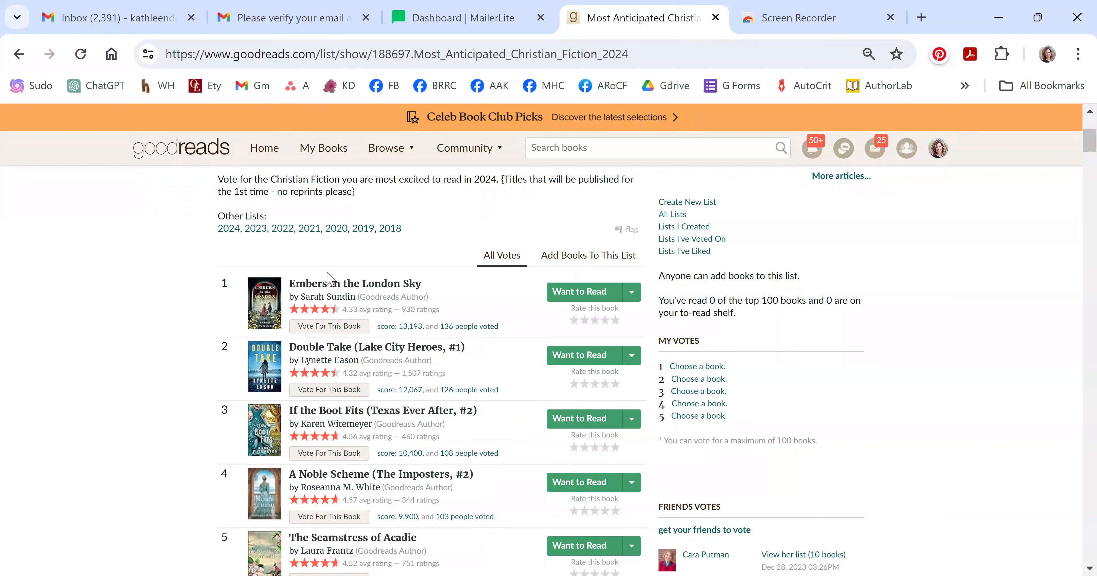
mouse_move(418, 445)
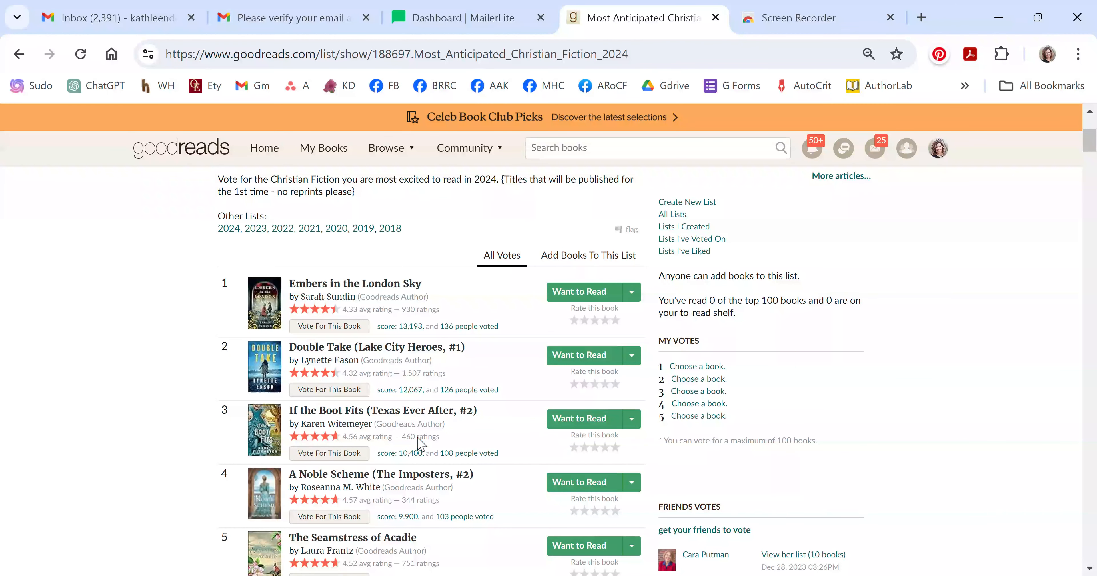
mouse_move(354, 297)
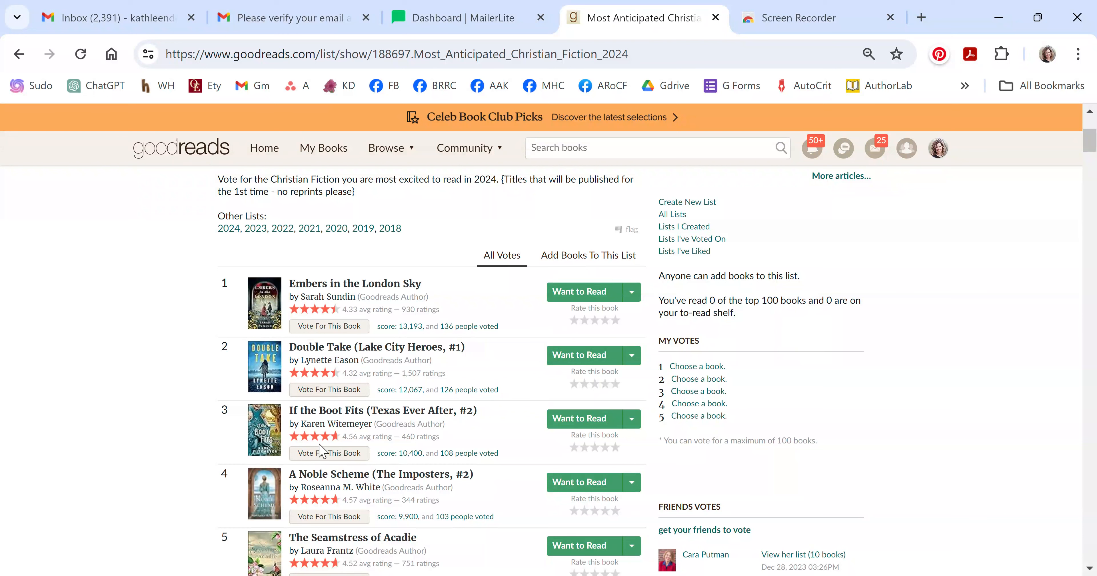
mouse_move(311, 454)
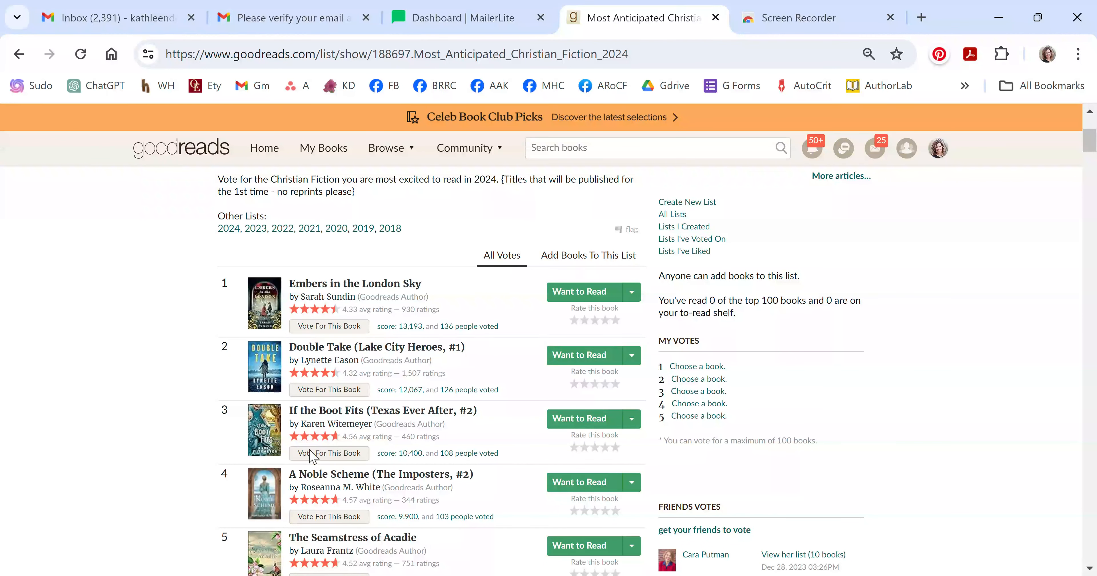
mouse_move(418, 269)
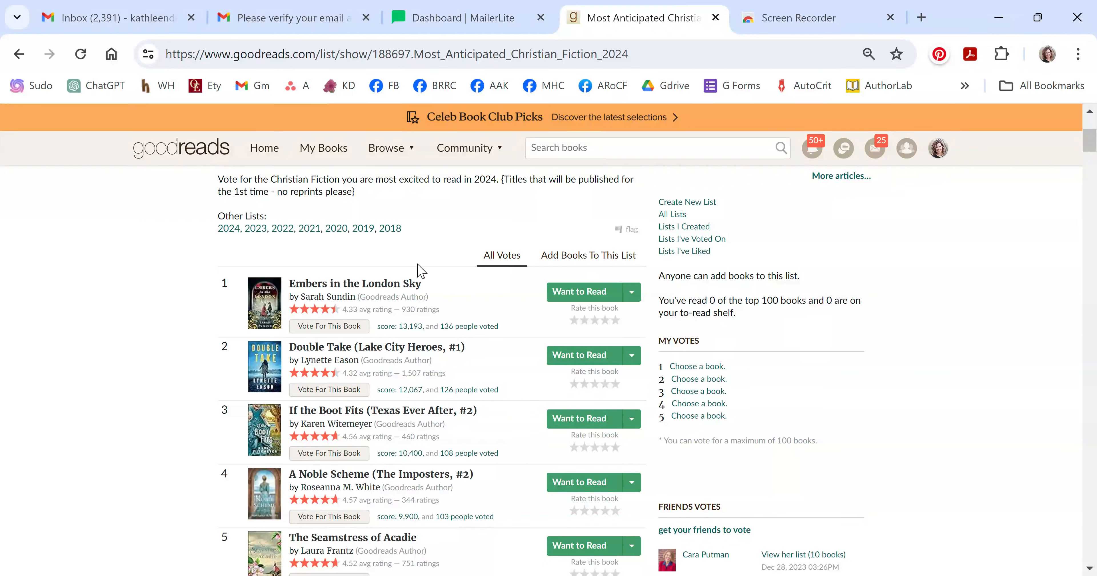
mouse_move(575, 231)
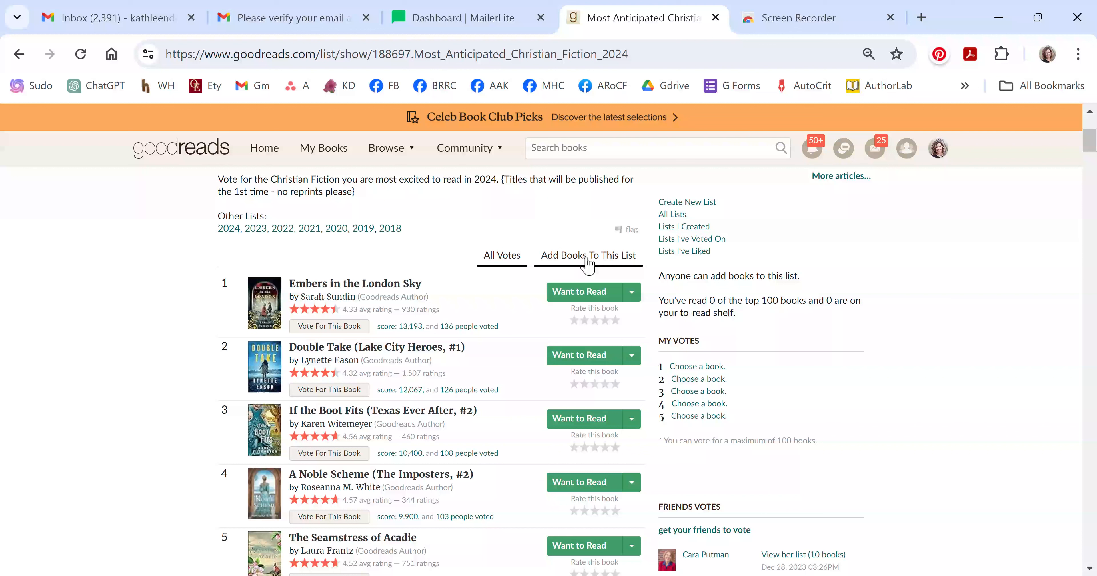
Switch the list page to 'Add Books To This List', showing your shelved books.
click(588, 255)
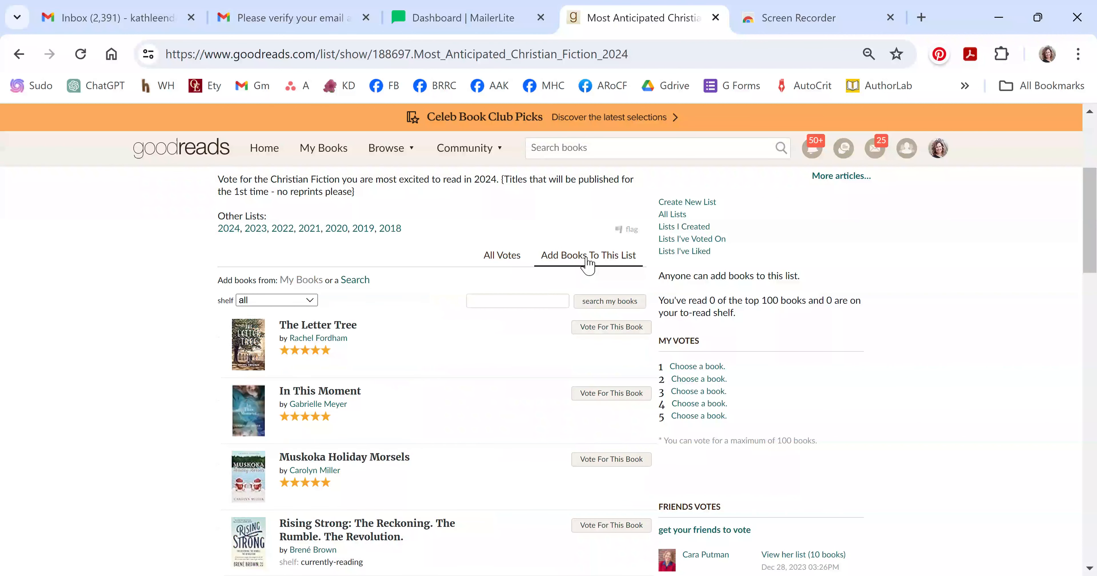
mouse_move(447, 285)
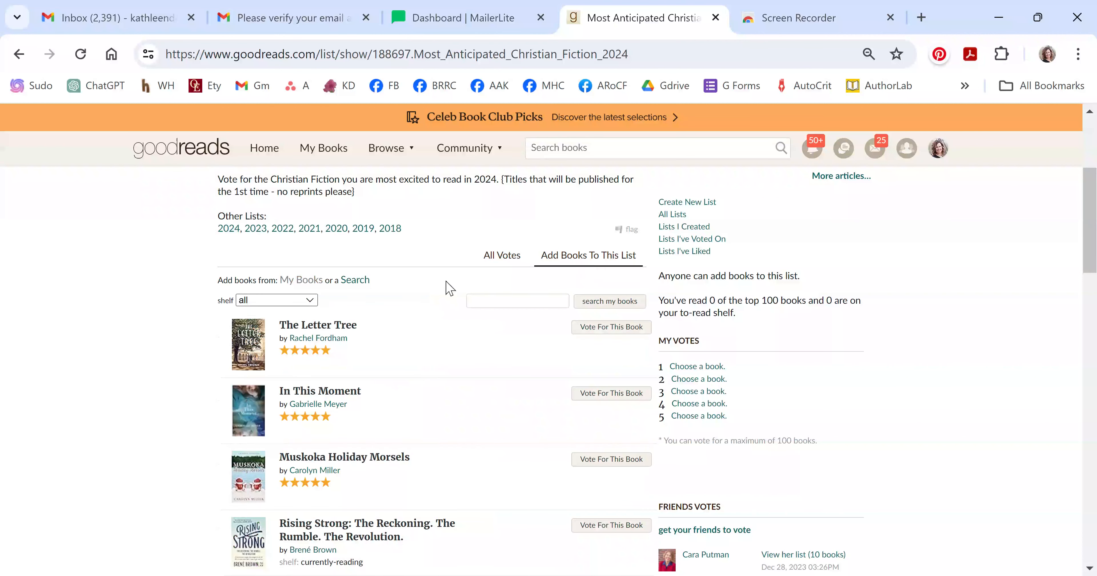
mouse_move(357, 322)
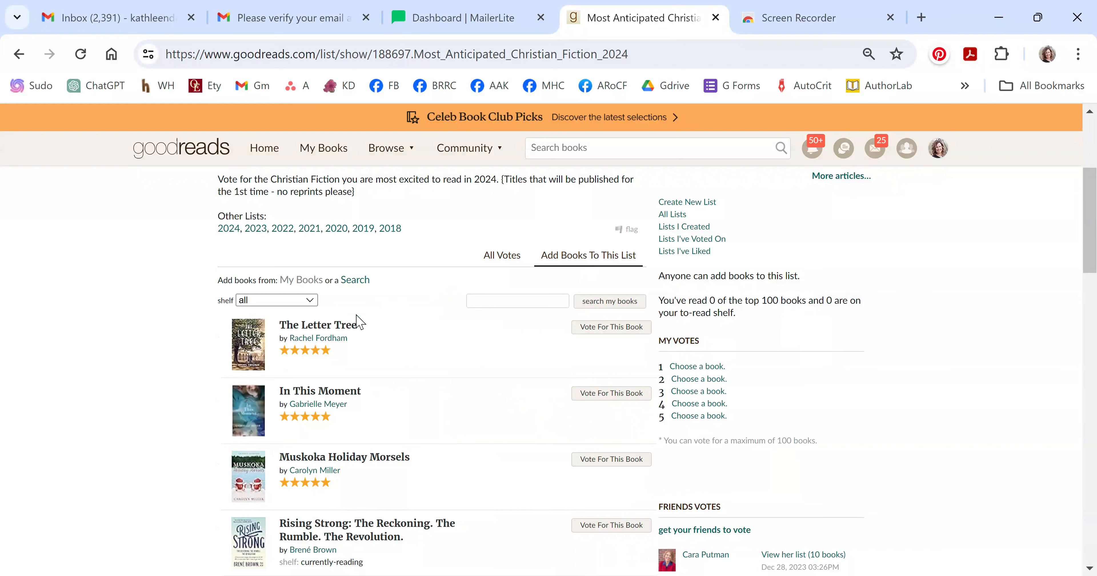
mouse_move(295, 283)
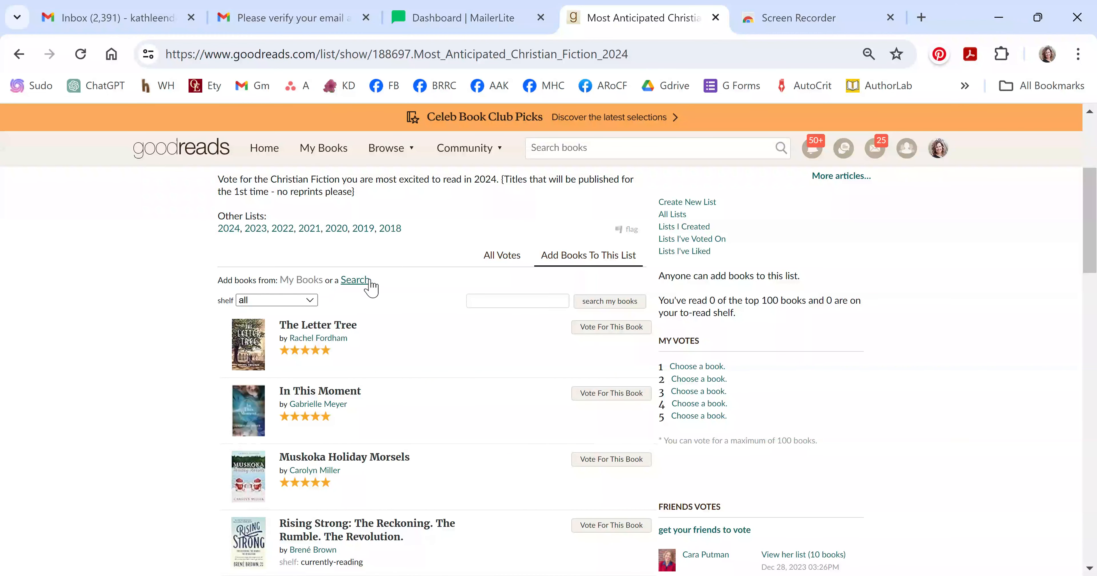
Search all books for 'shoot at the sunset' within the add-books section.
click(354, 280)
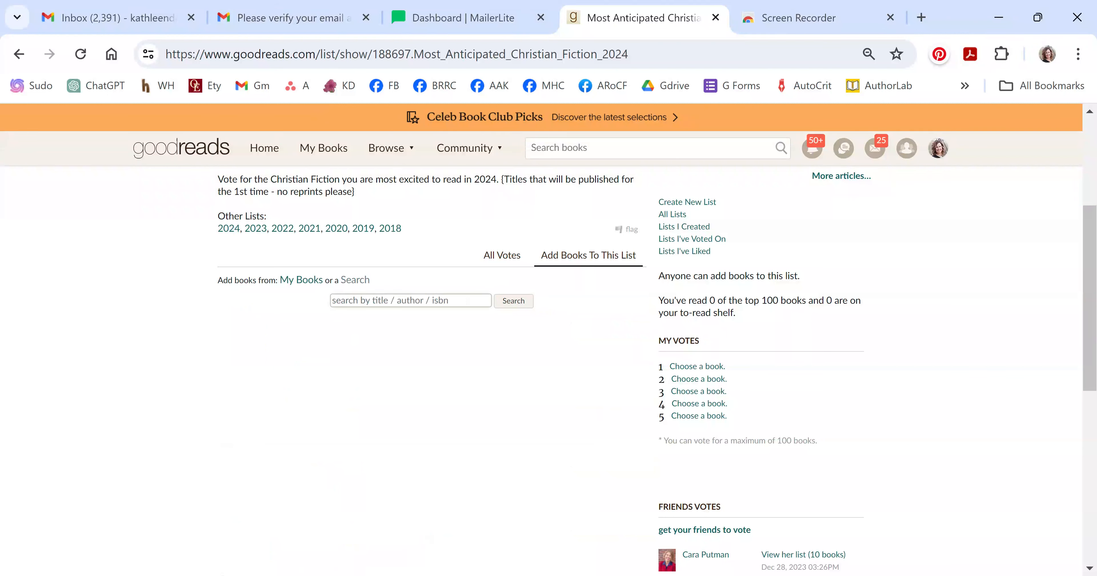
text(shoot at the sunset)
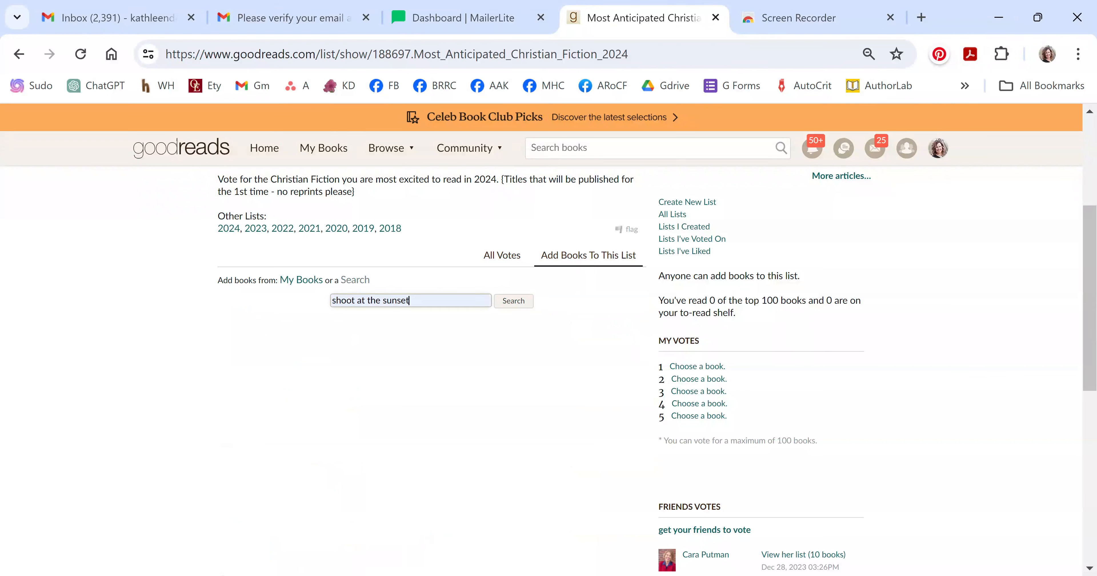
mouse_move(526, 329)
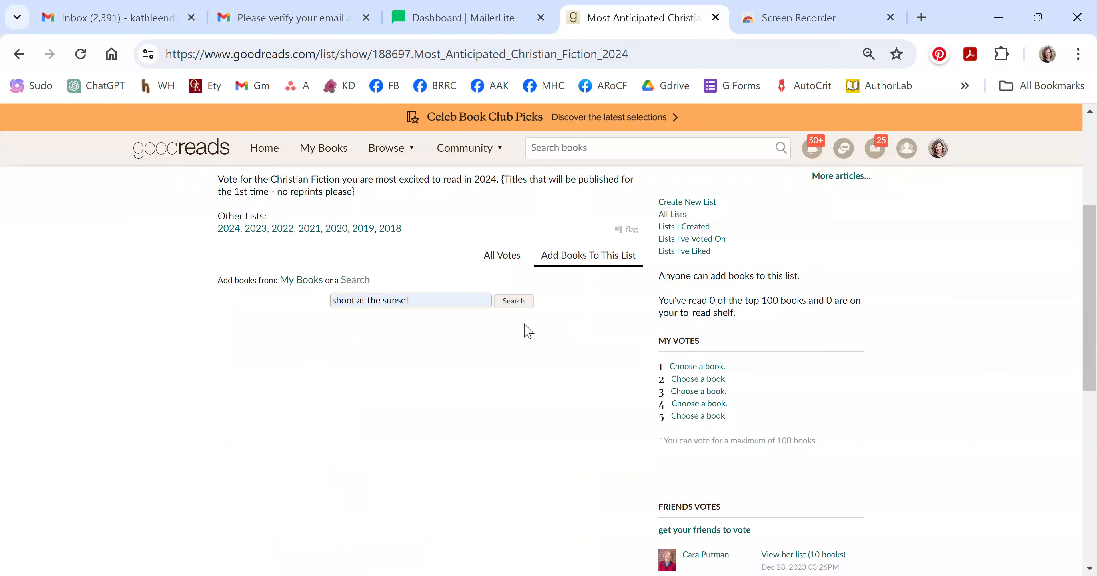
click(513, 301)
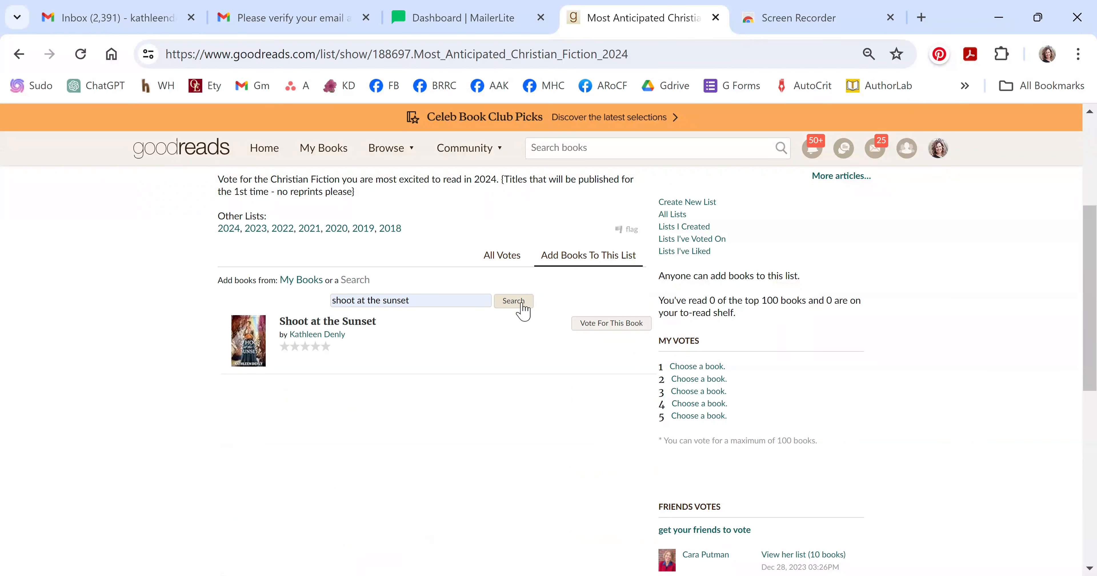
mouse_move(470, 370)
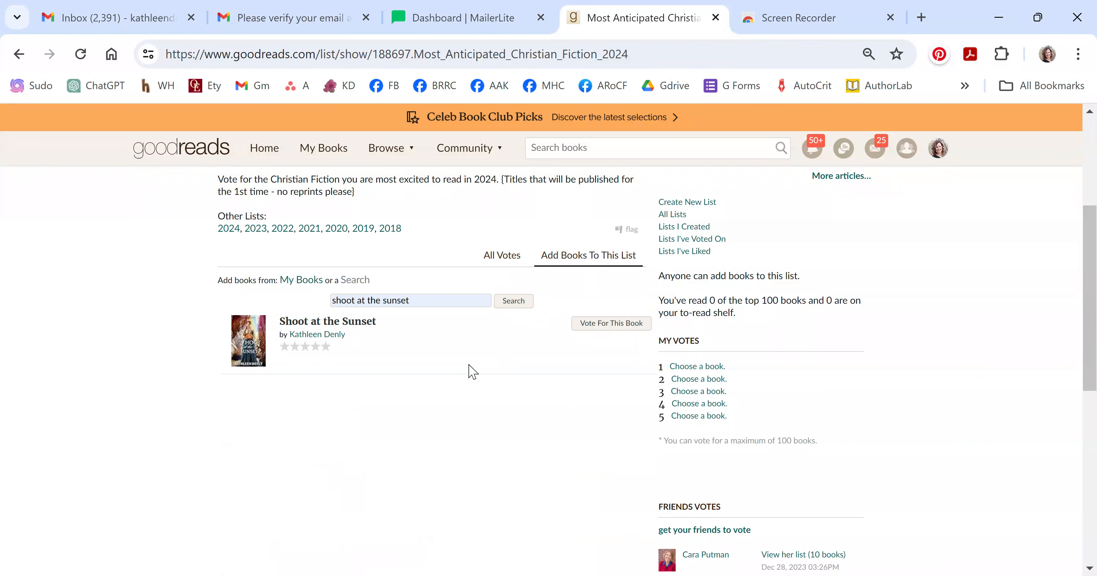
mouse_move(603, 331)
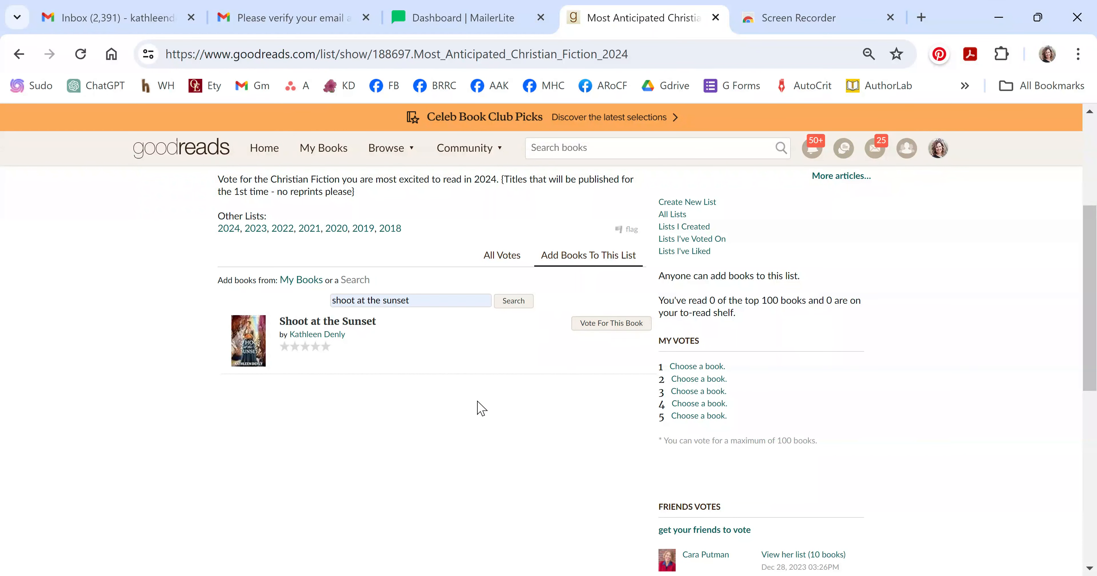
mouse_move(154, 324)
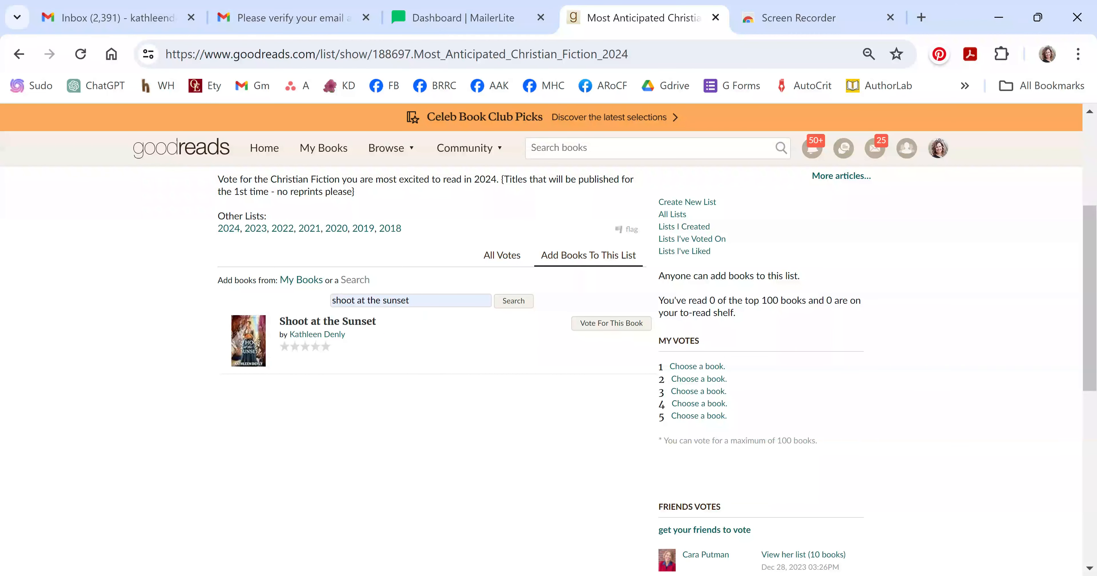
Replace the search with 'To Speak His Name' and find Tara Johnson's book.
triple_click(370, 300)
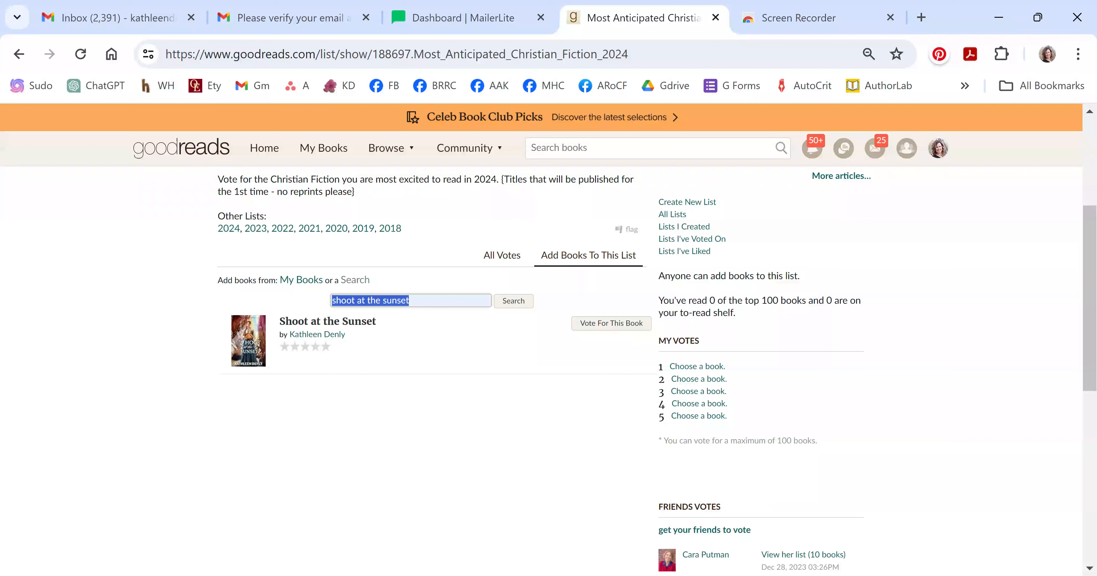
text(T)
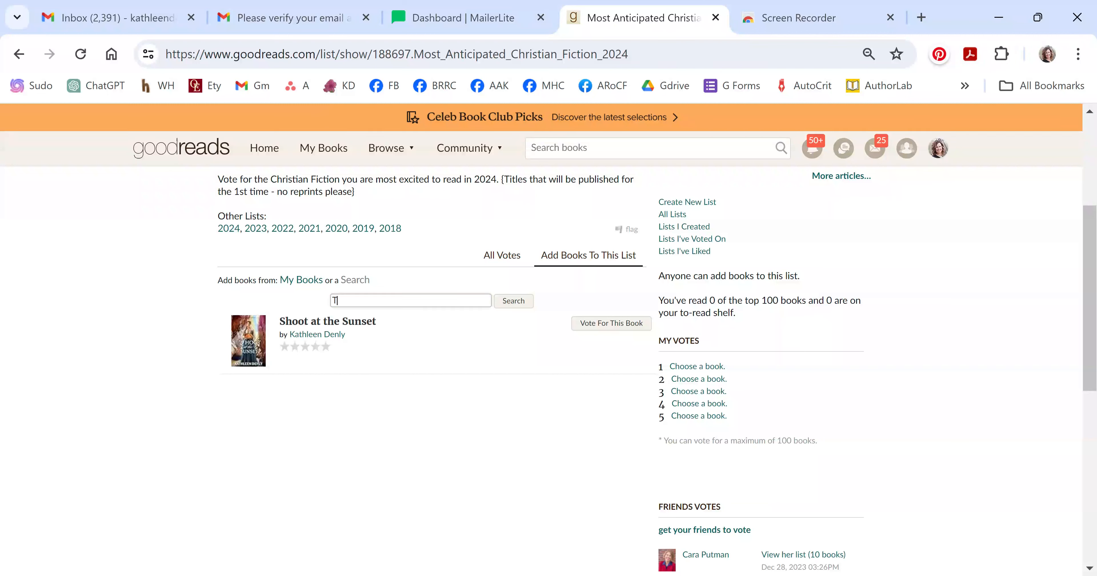
text(To Speak)
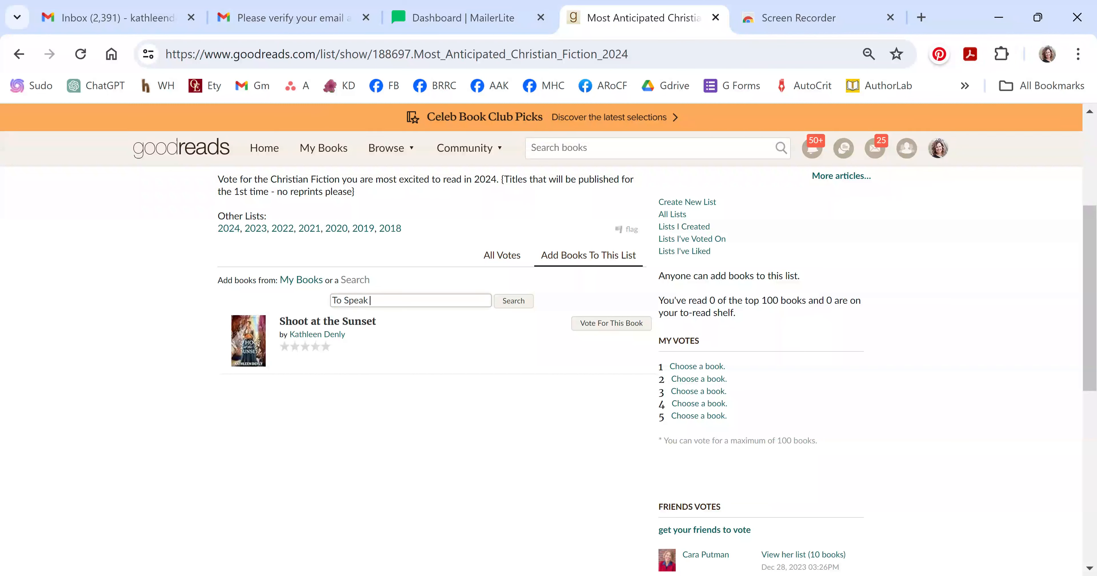
text(His Name)
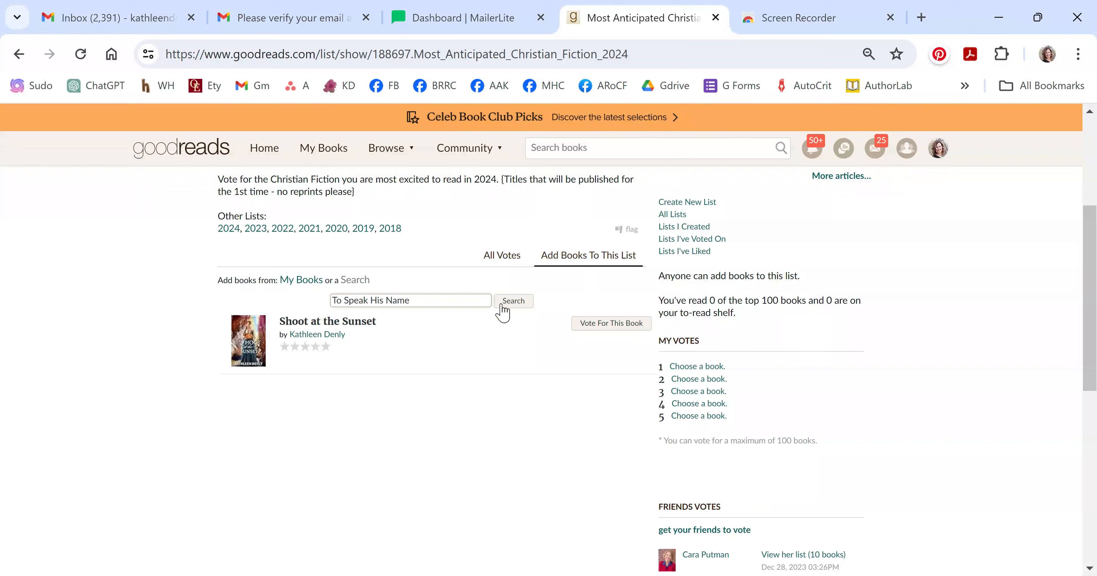
click(513, 301)
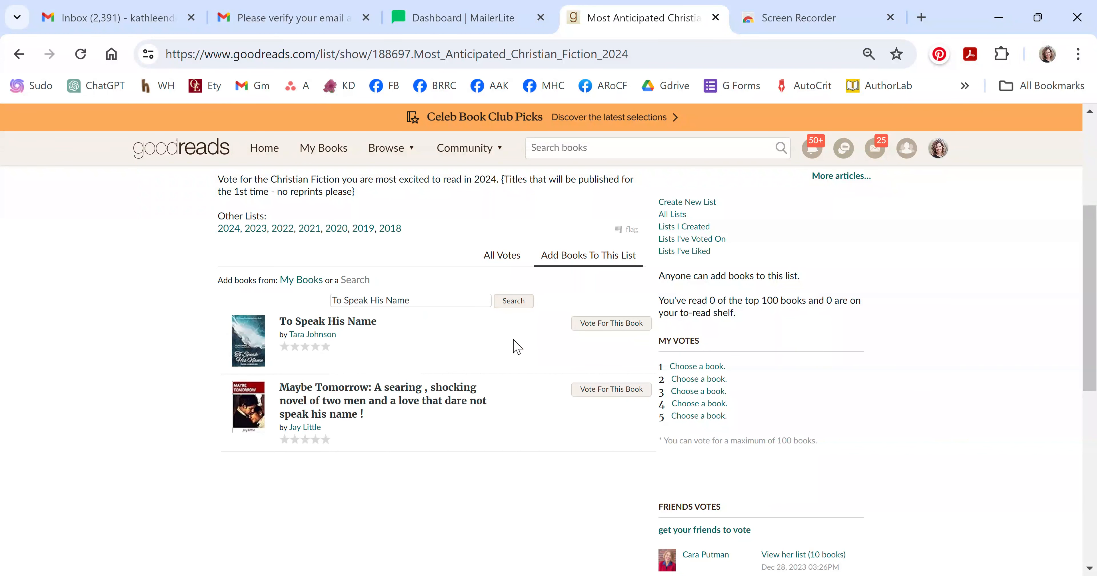
mouse_move(343, 363)
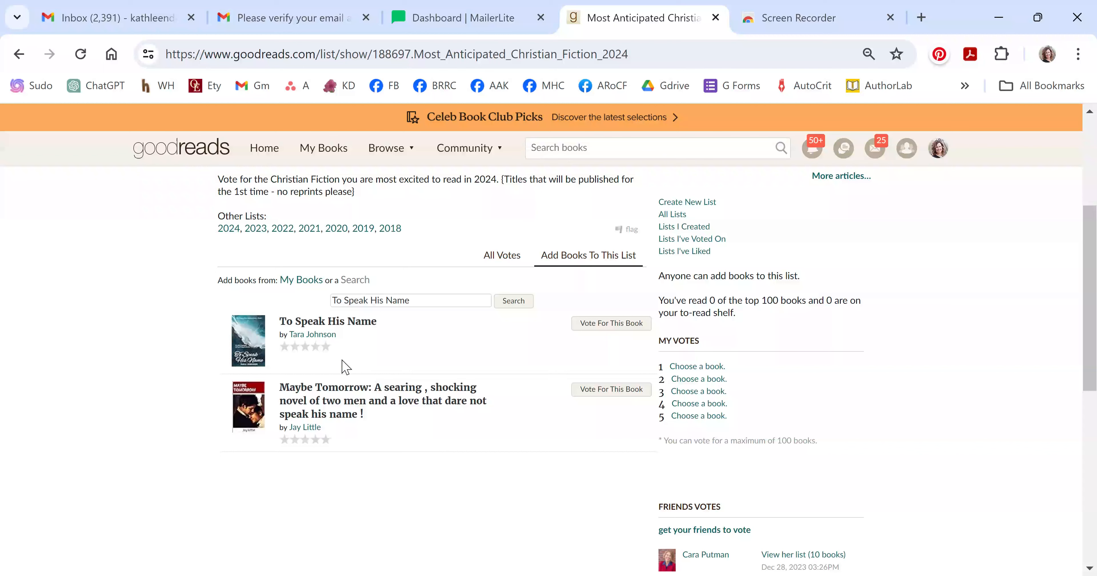
Rate To Speak His Name five stars and save the rating.
click(325, 346)
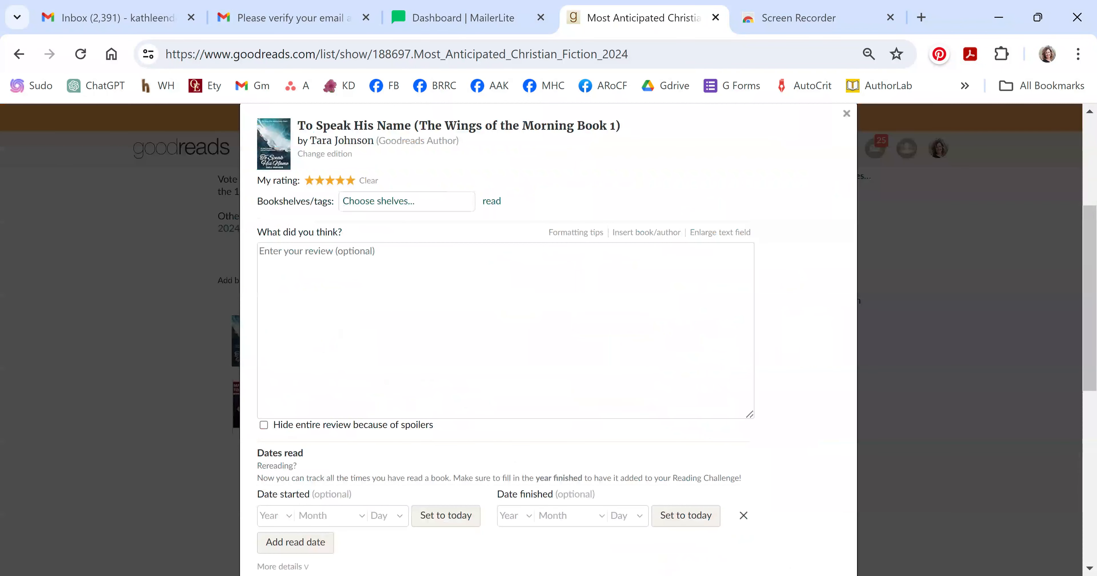
mouse_move(812, 323)
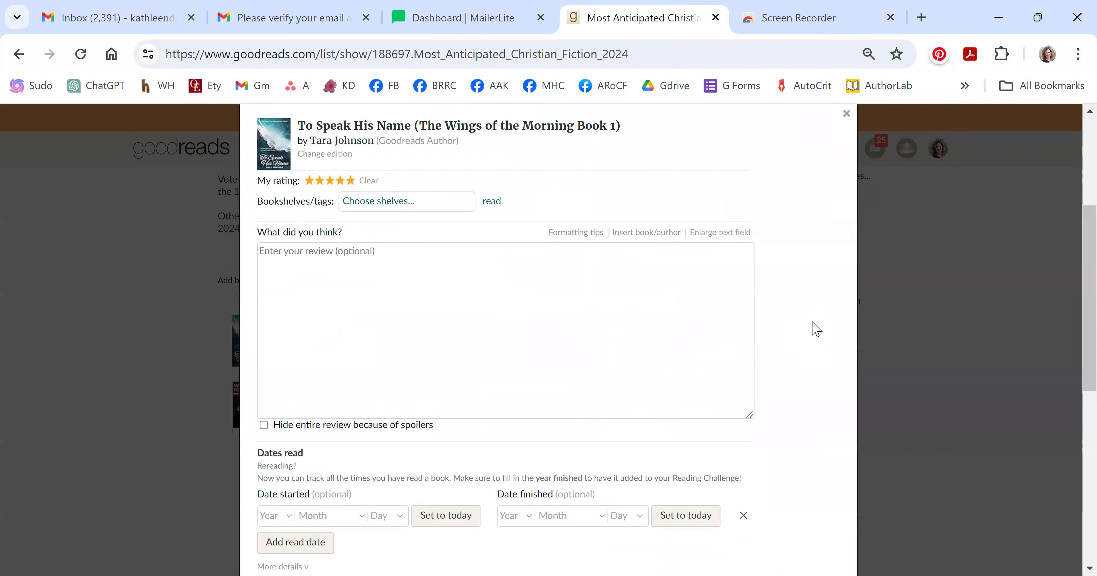
mouse_move(1093, 334)
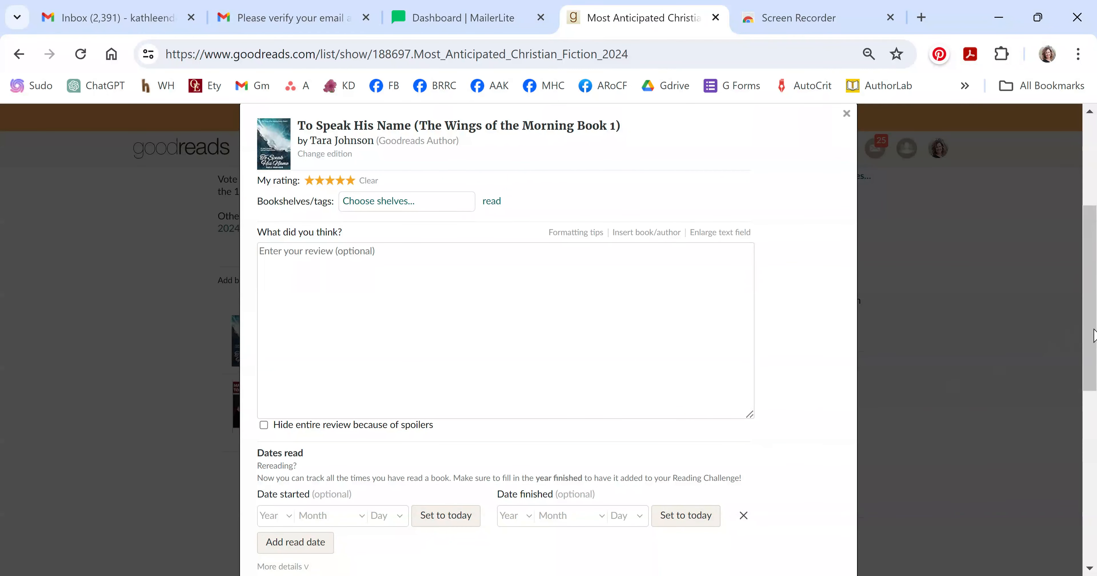
scroll(down, 3)
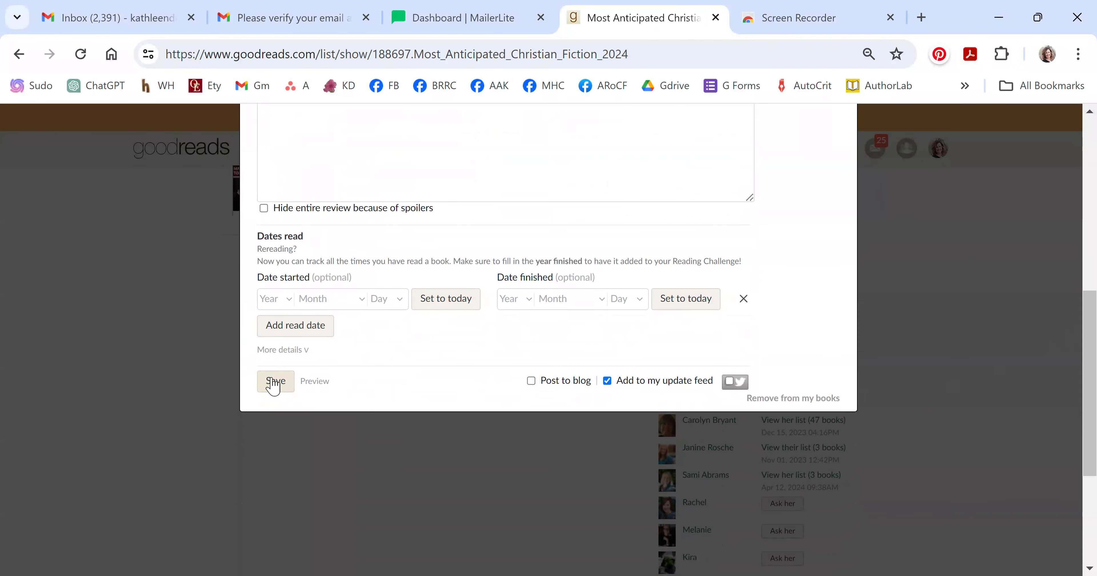
click(276, 382)
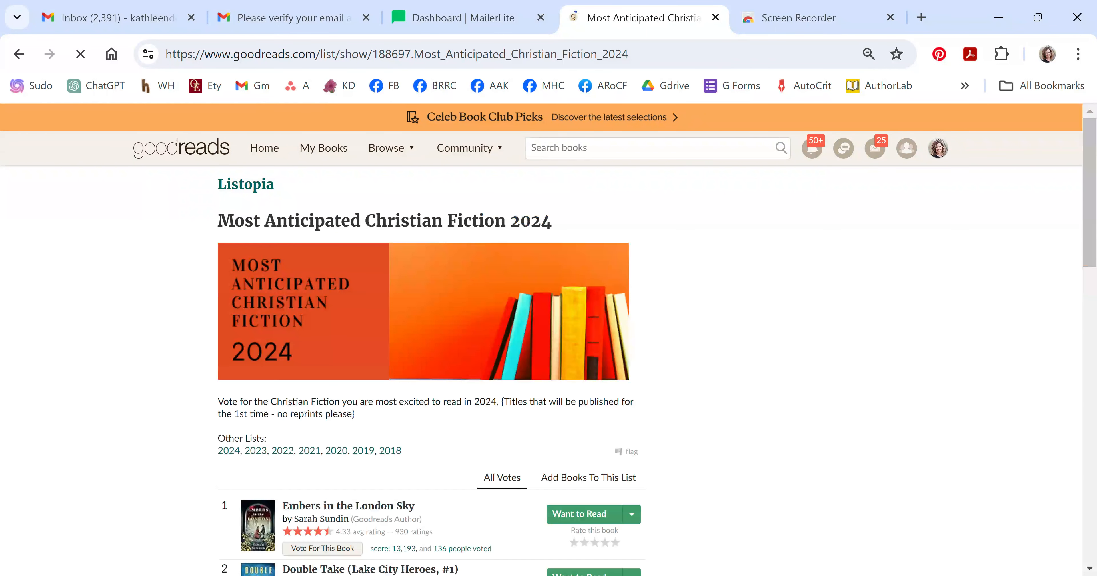
Scroll the reloaded list down to the All Votes rankings through A Noble Scheme at #4.
scroll(down, 3)
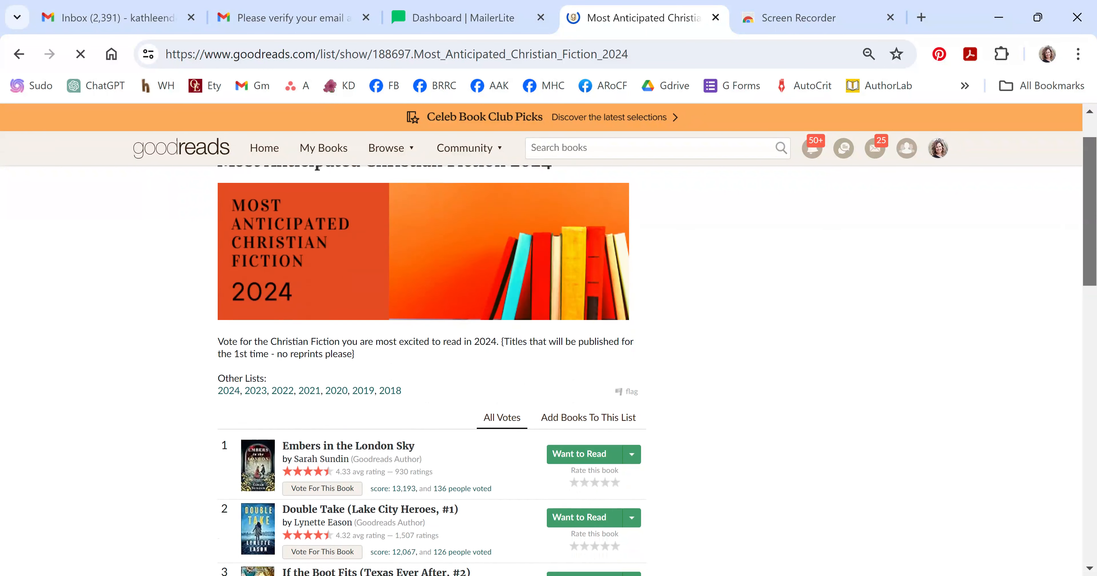
scroll(down, 3)
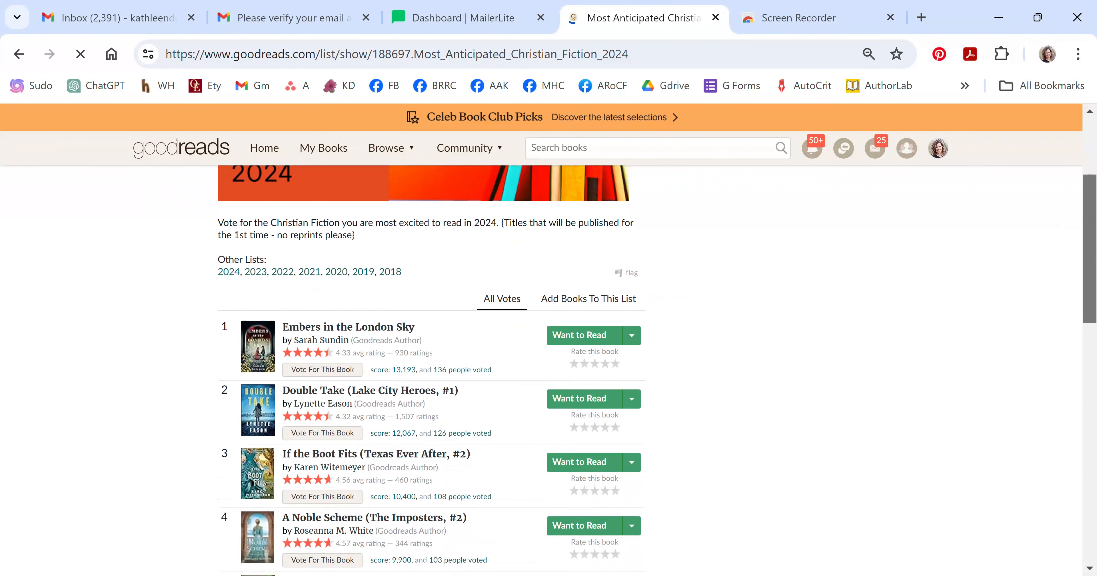